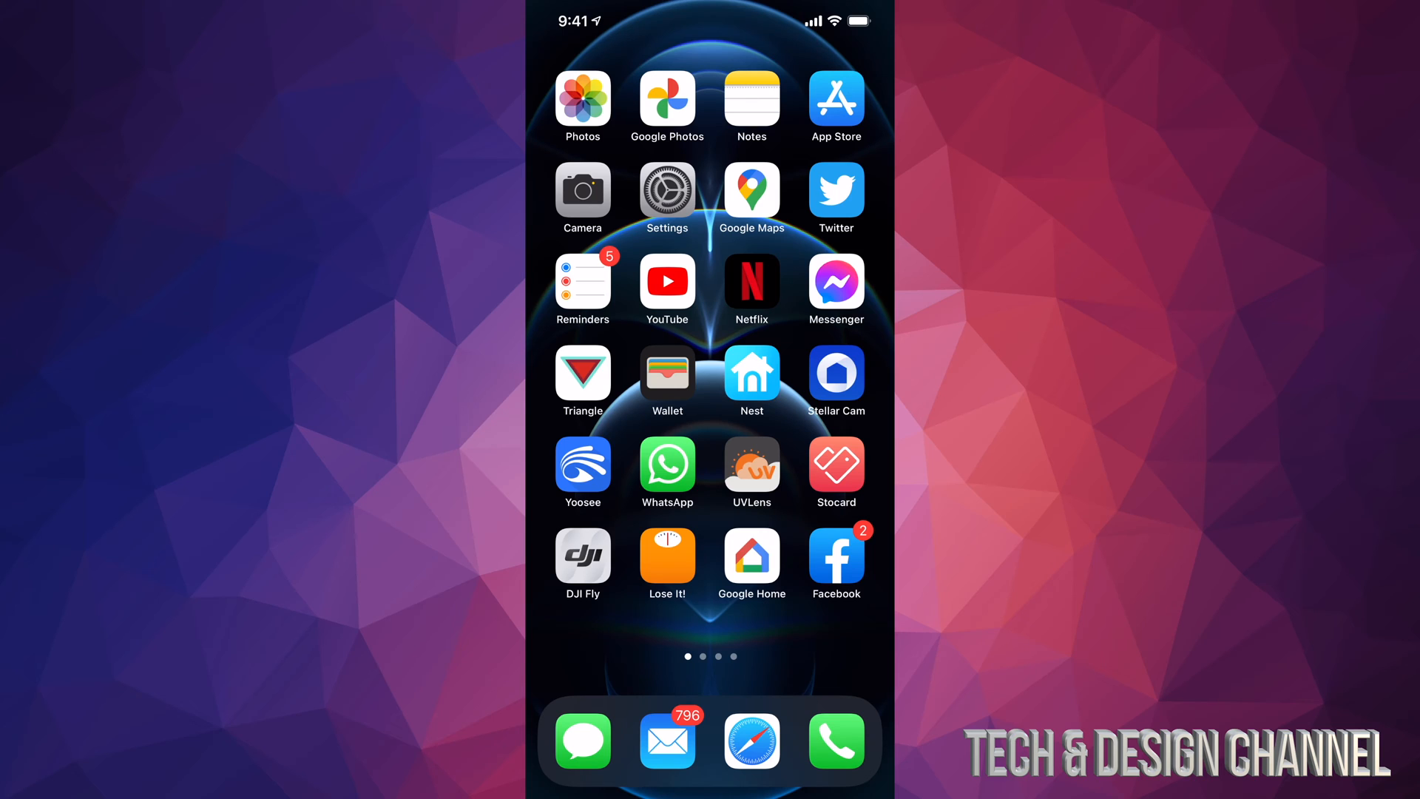
- Search the App Store for 'irobot home' using the suggested result
{"action": "left_click", "coordinate": [834, 101]}
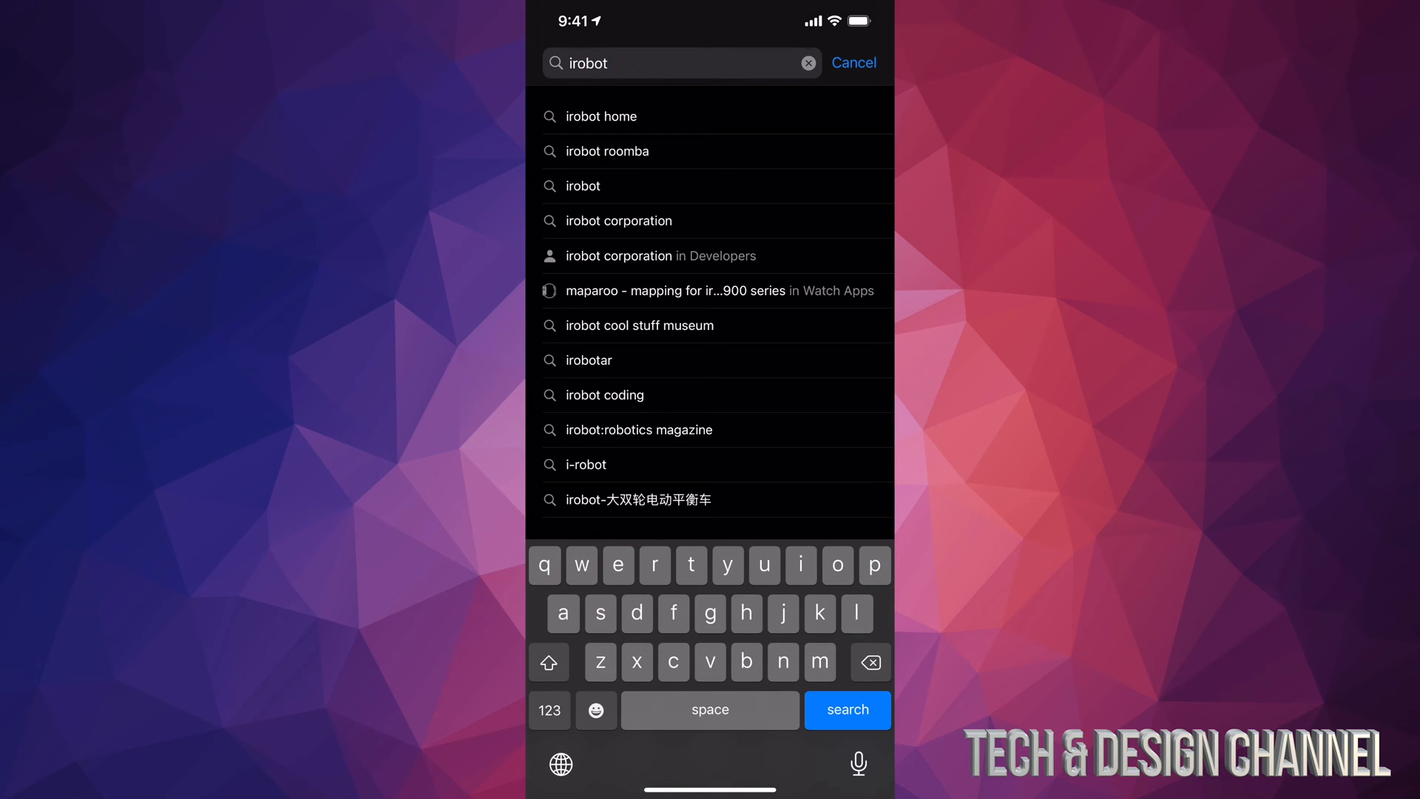
{"action": "left_click", "coordinate": [603, 116]}
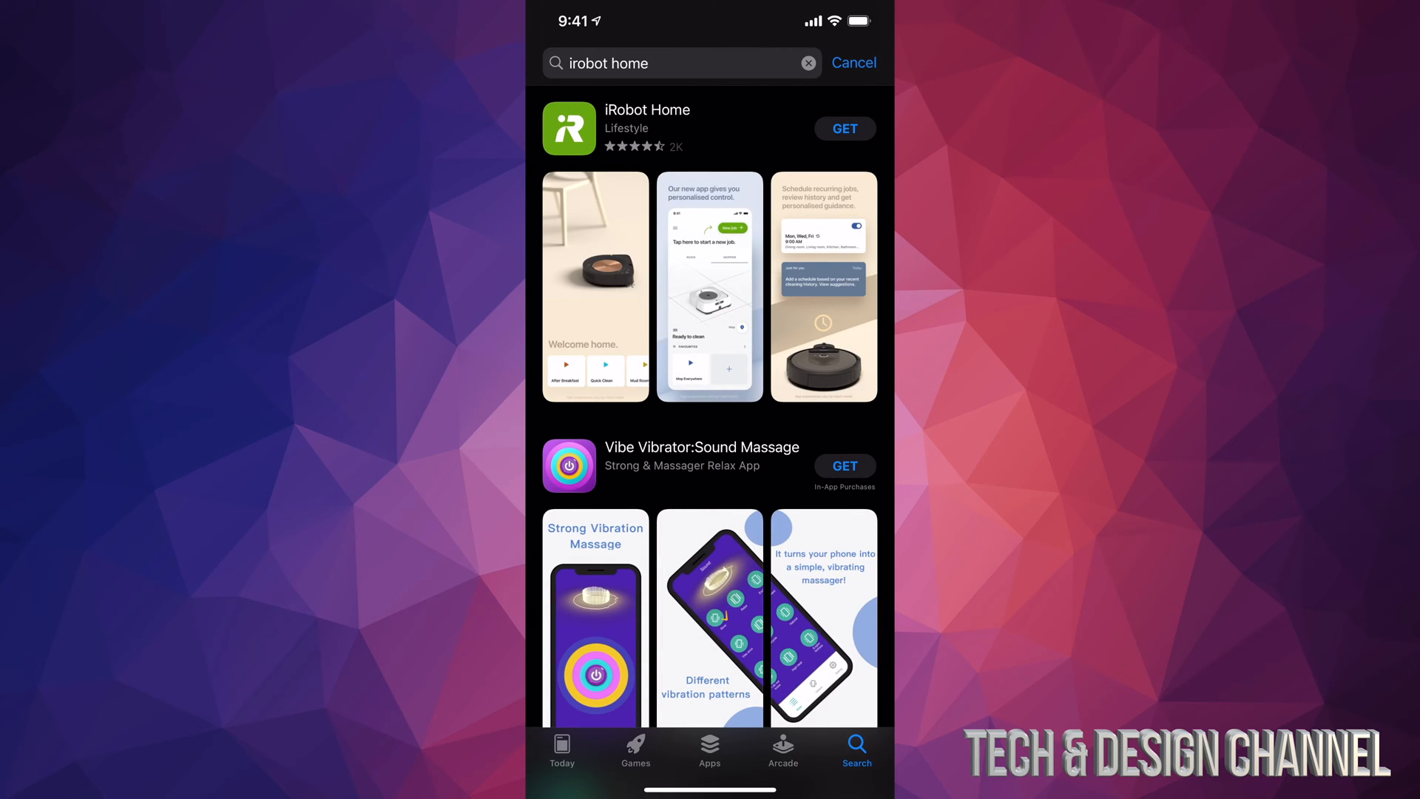
- Open the iRobot Home listing and start and confirm its download
{"action": "left_click", "coordinate": [647, 128]}
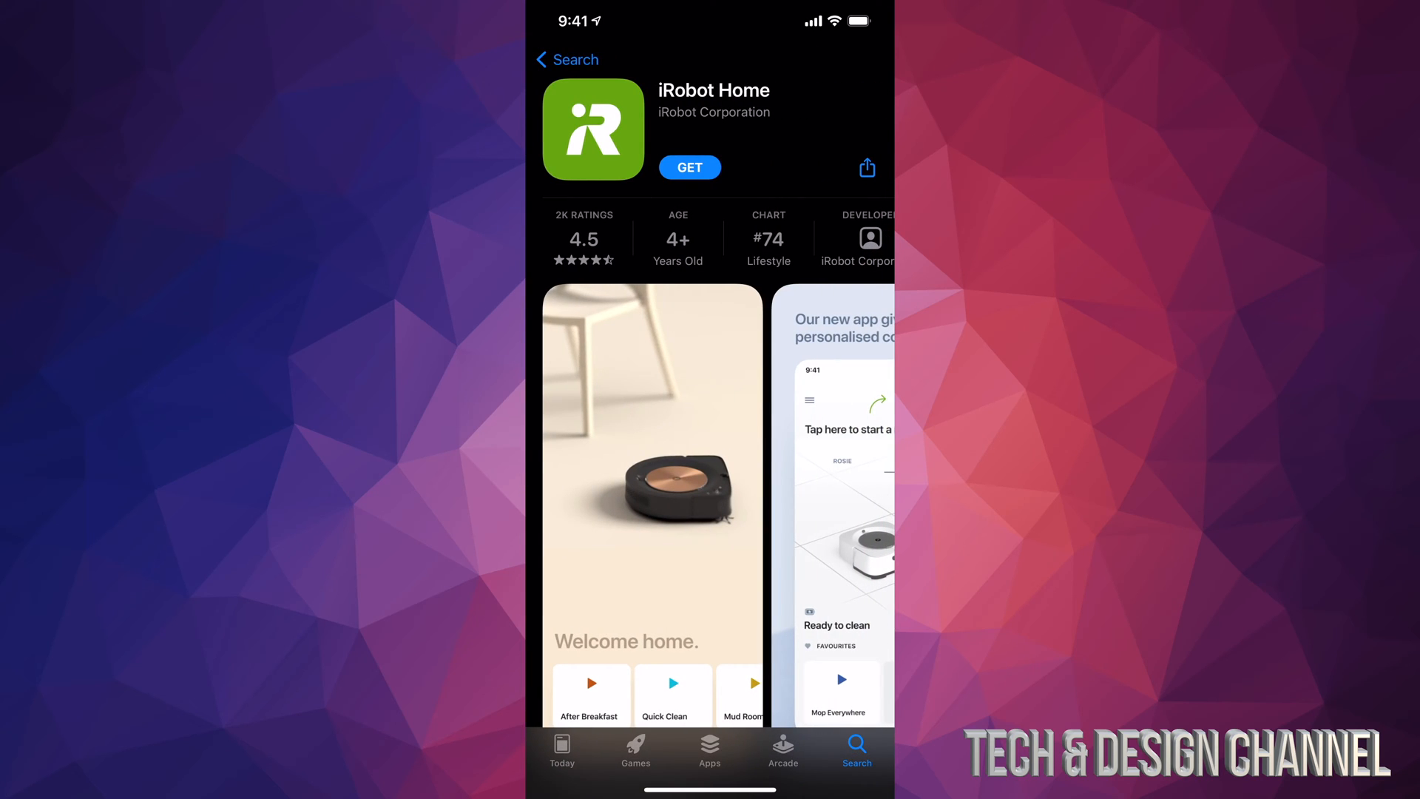
{"action": "scroll", "scroll_direction": "left", "scroll_amount": 3}
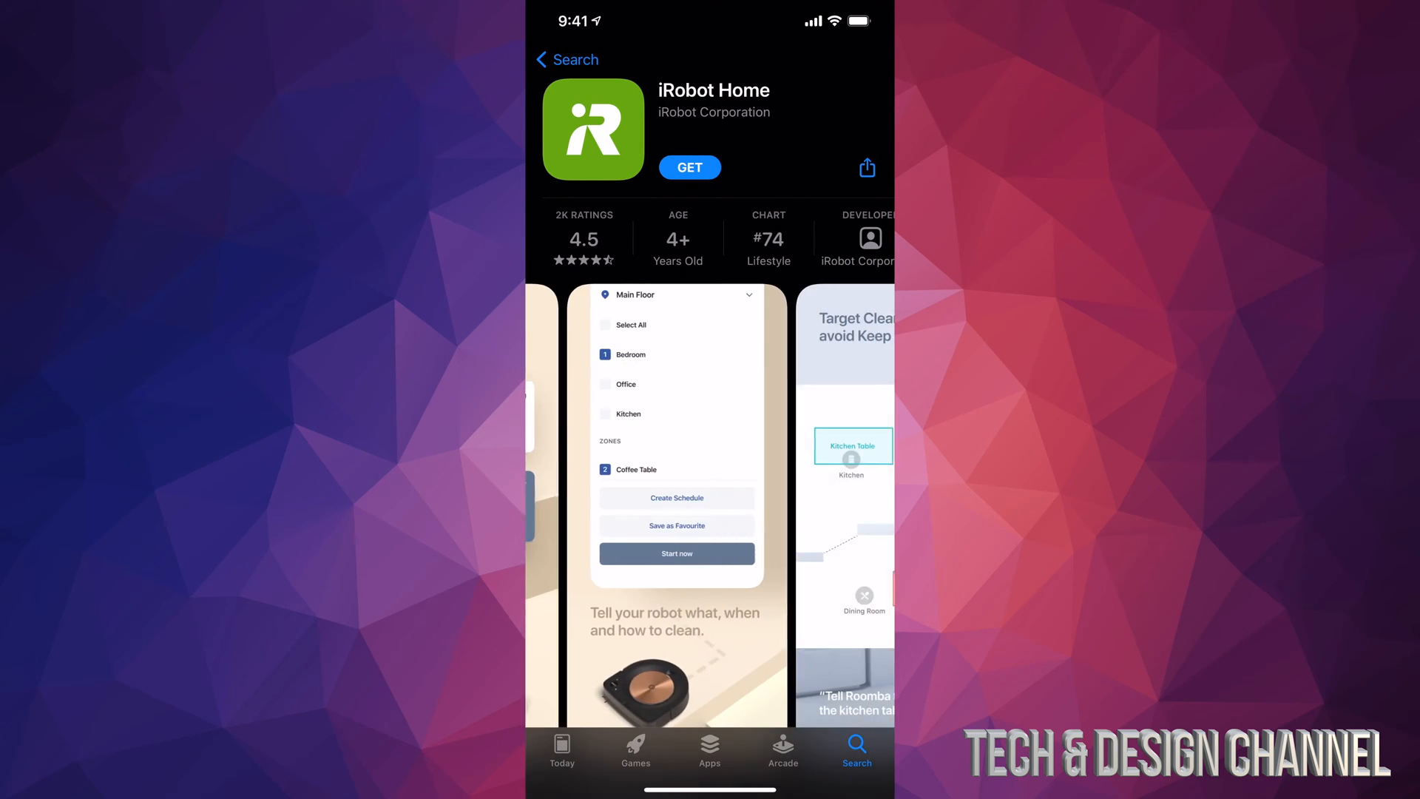
{"action": "left_click", "coordinate": [689, 168]}
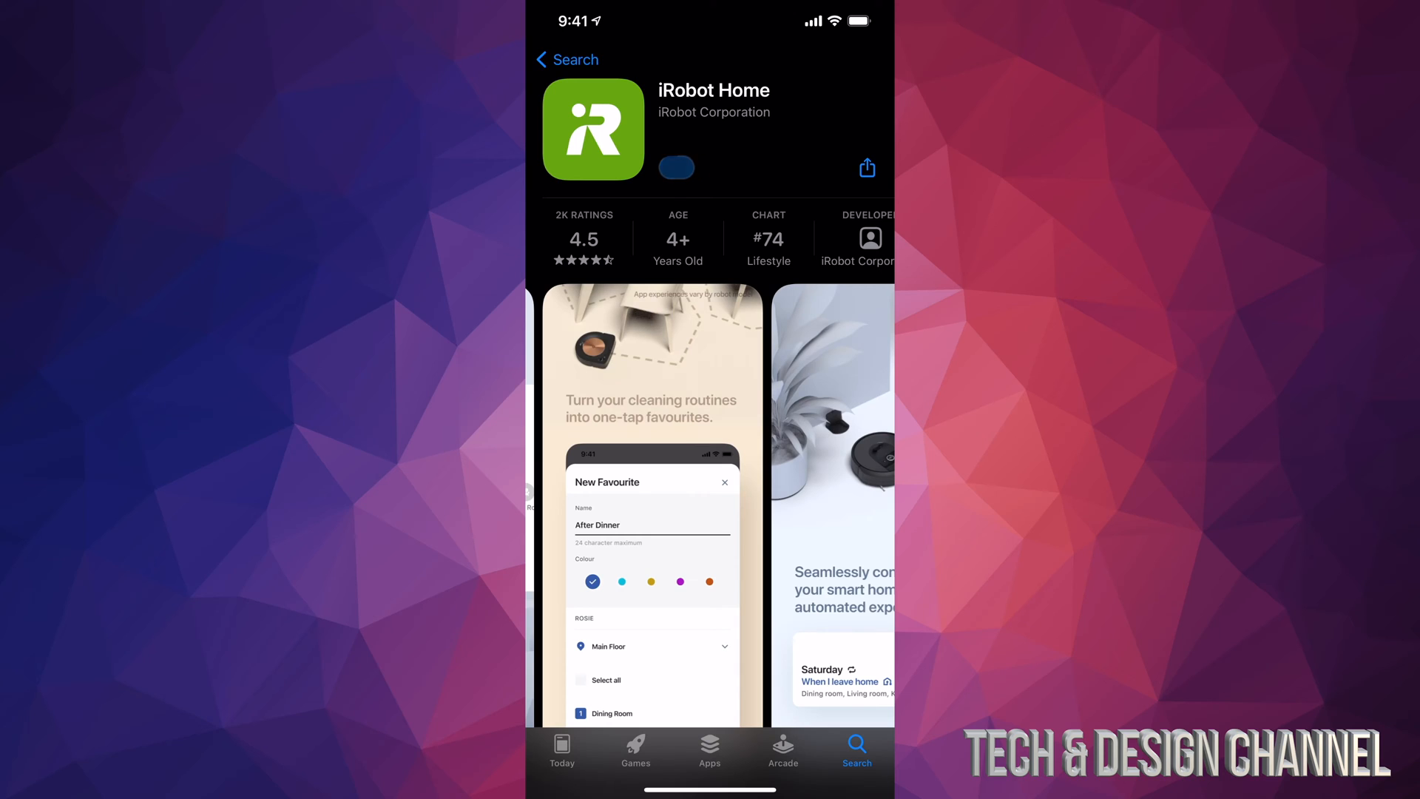
{"action": "left_click", "coordinate": [677, 168]}
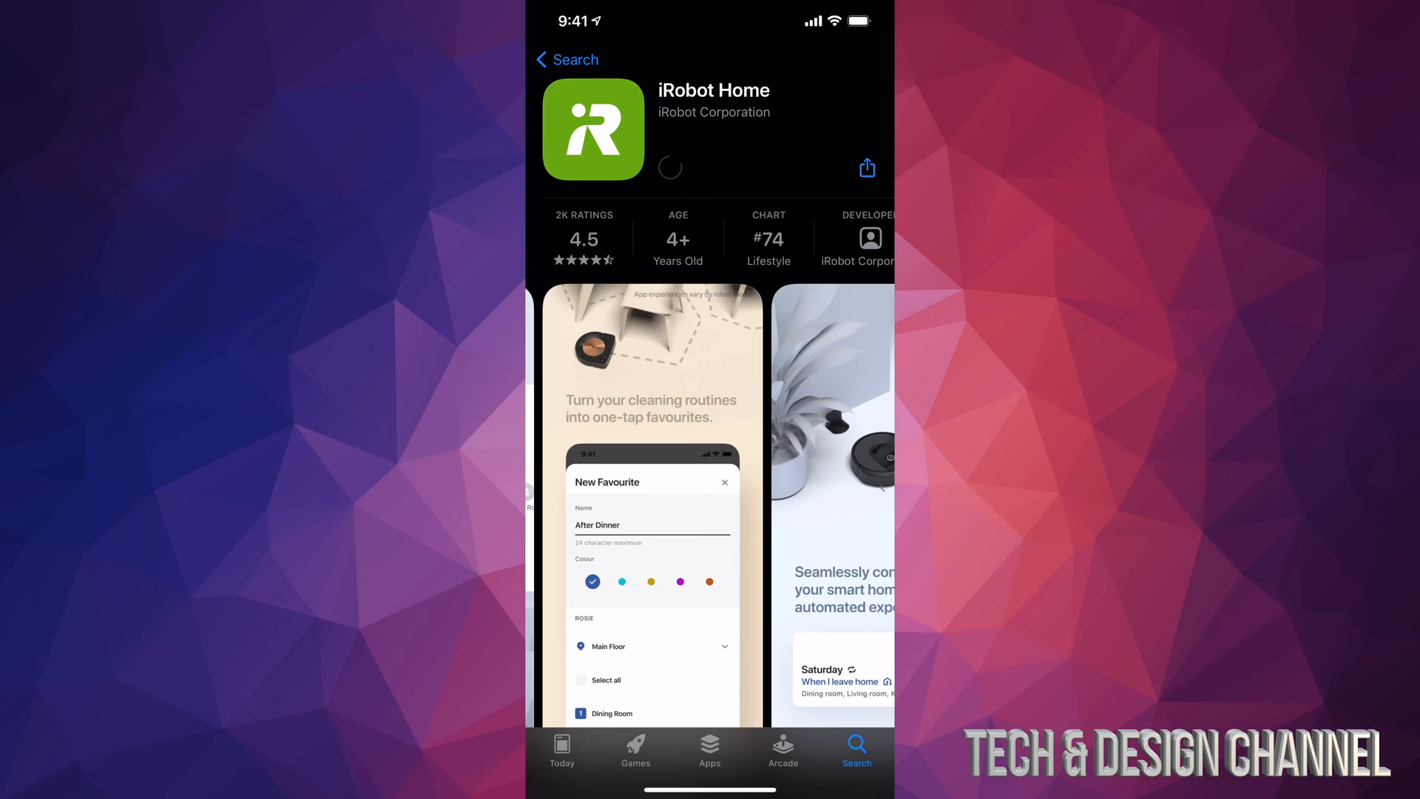
- Scroll through the iRobot Home listing while the app downloads
{"action": "scroll", "scroll_direction": "down", "scroll_amount": 3}
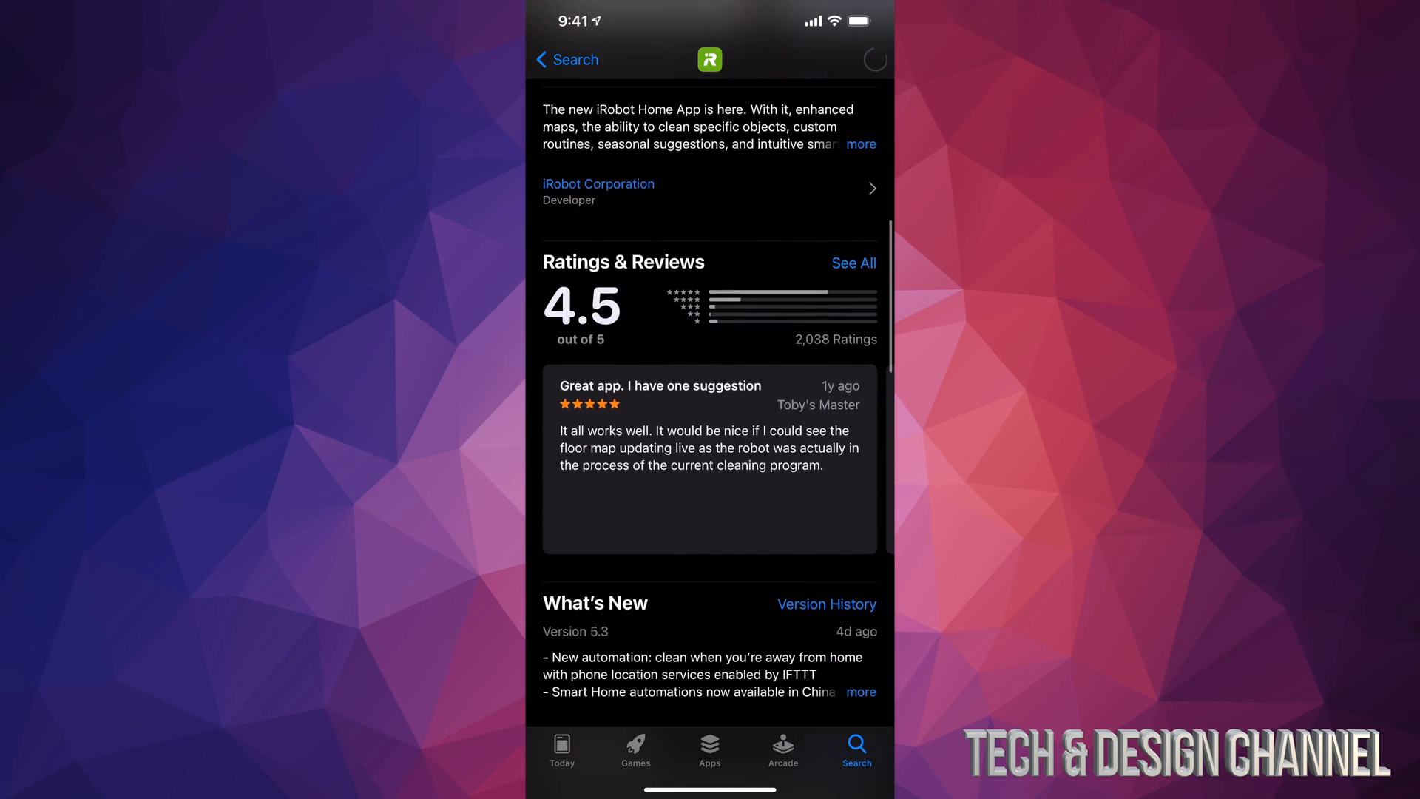
{"action": "scroll", "scroll_direction": "down", "scroll_amount": 3}
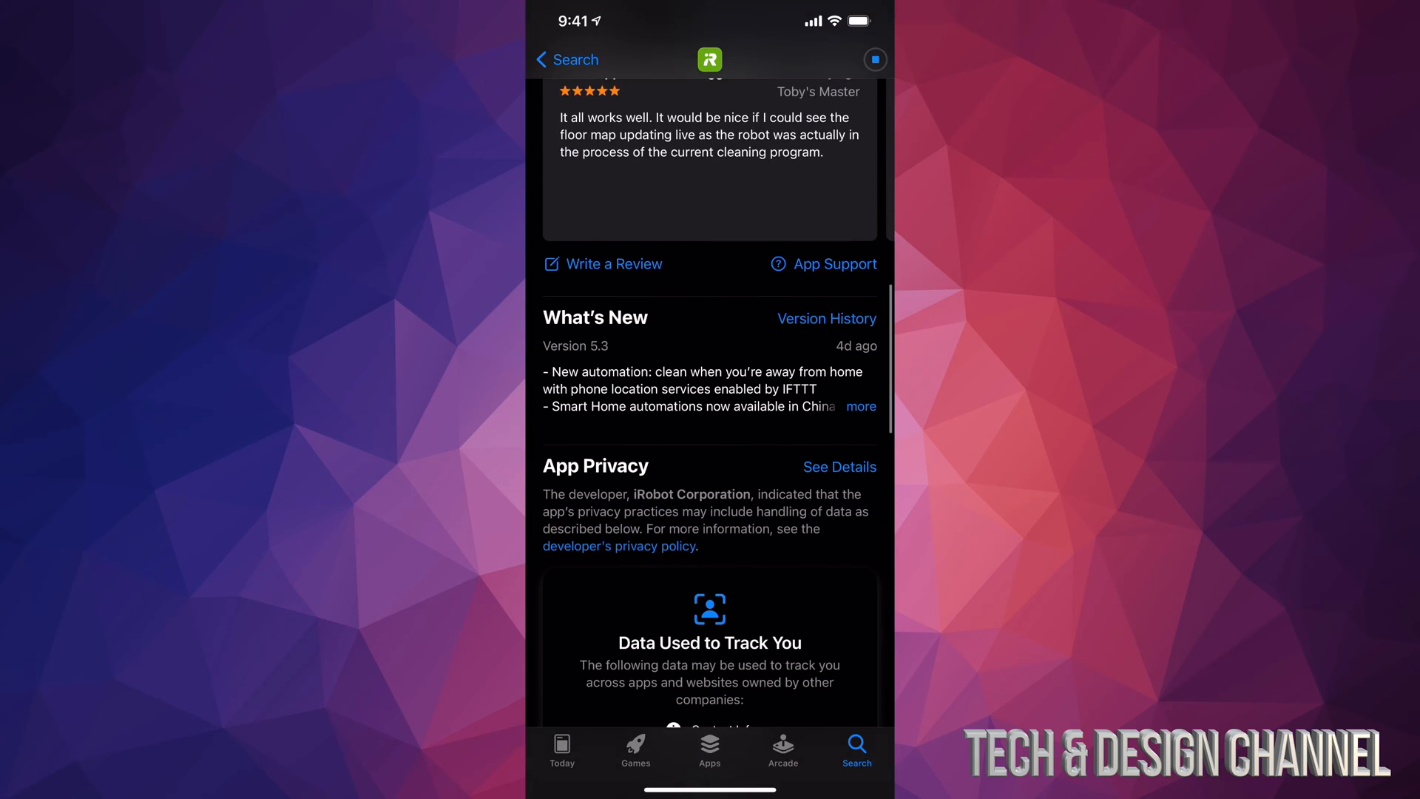
{"action": "scroll", "scroll_direction": "down", "scroll_amount": 3}
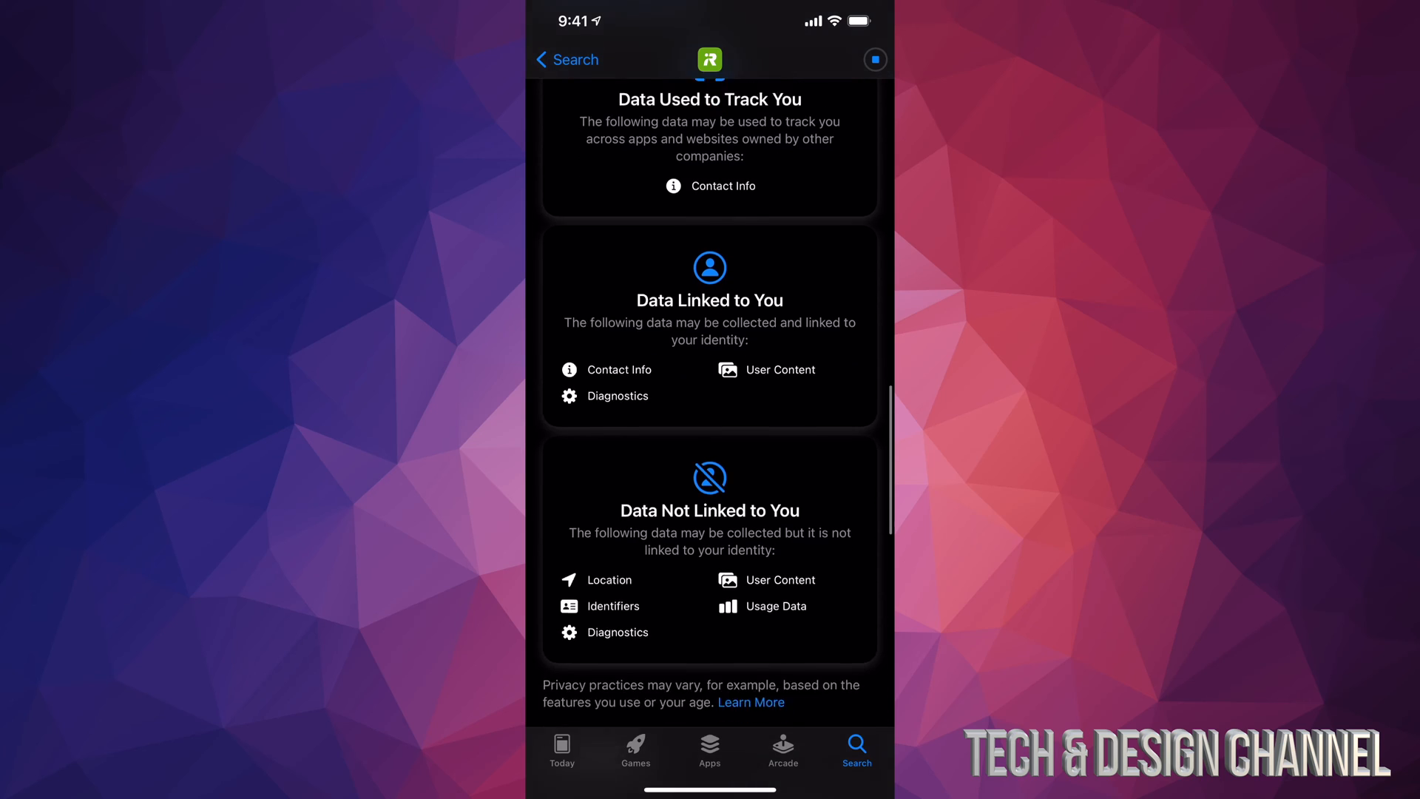
{"action": "scroll", "scroll_direction": "down", "scroll_amount": 3}
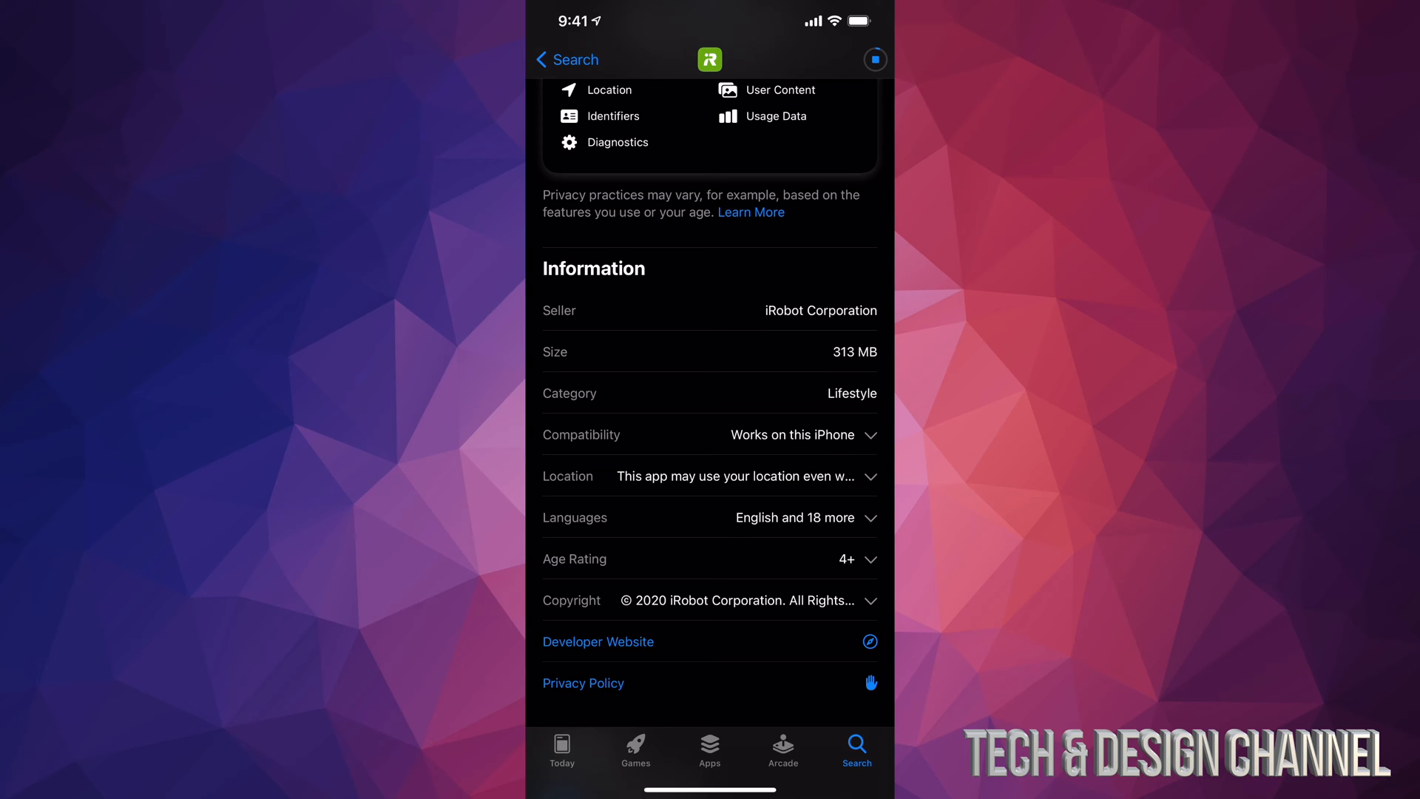
{"action": "scroll", "scroll_direction": "down", "scroll_amount": 3}
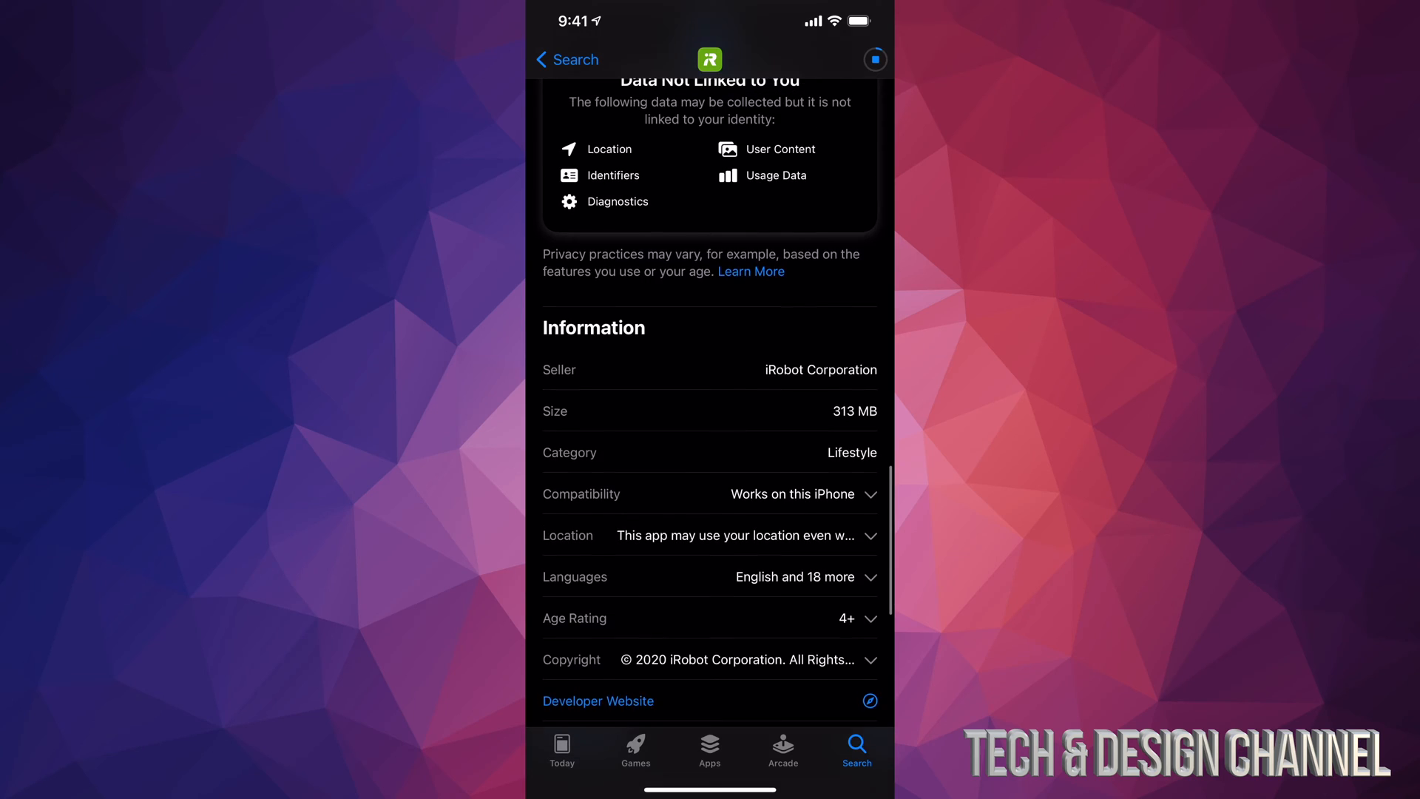
{"action": "scroll", "scroll_direction": "down", "scroll_amount": 3}
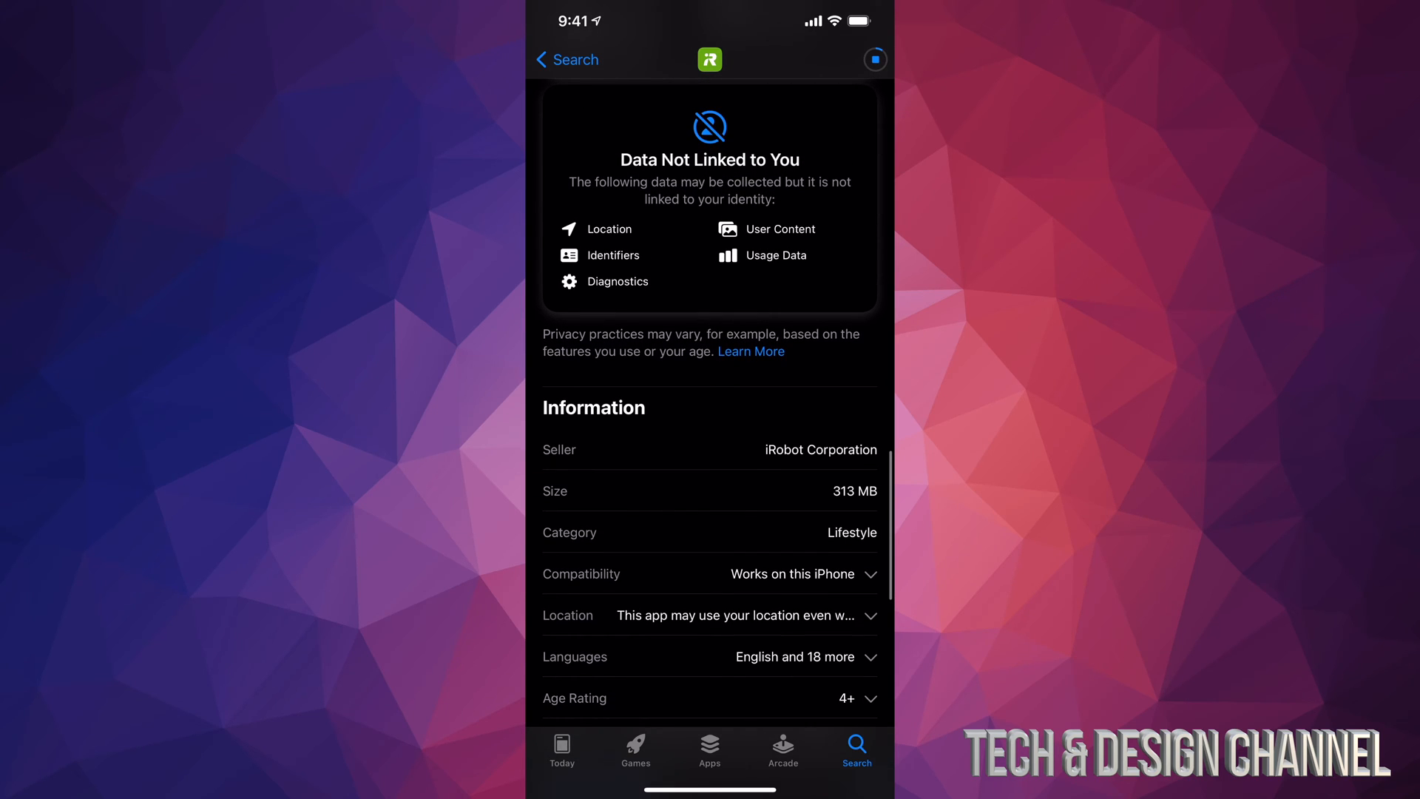
{"action": "scroll", "scroll_direction": "down", "scroll_amount": 3}
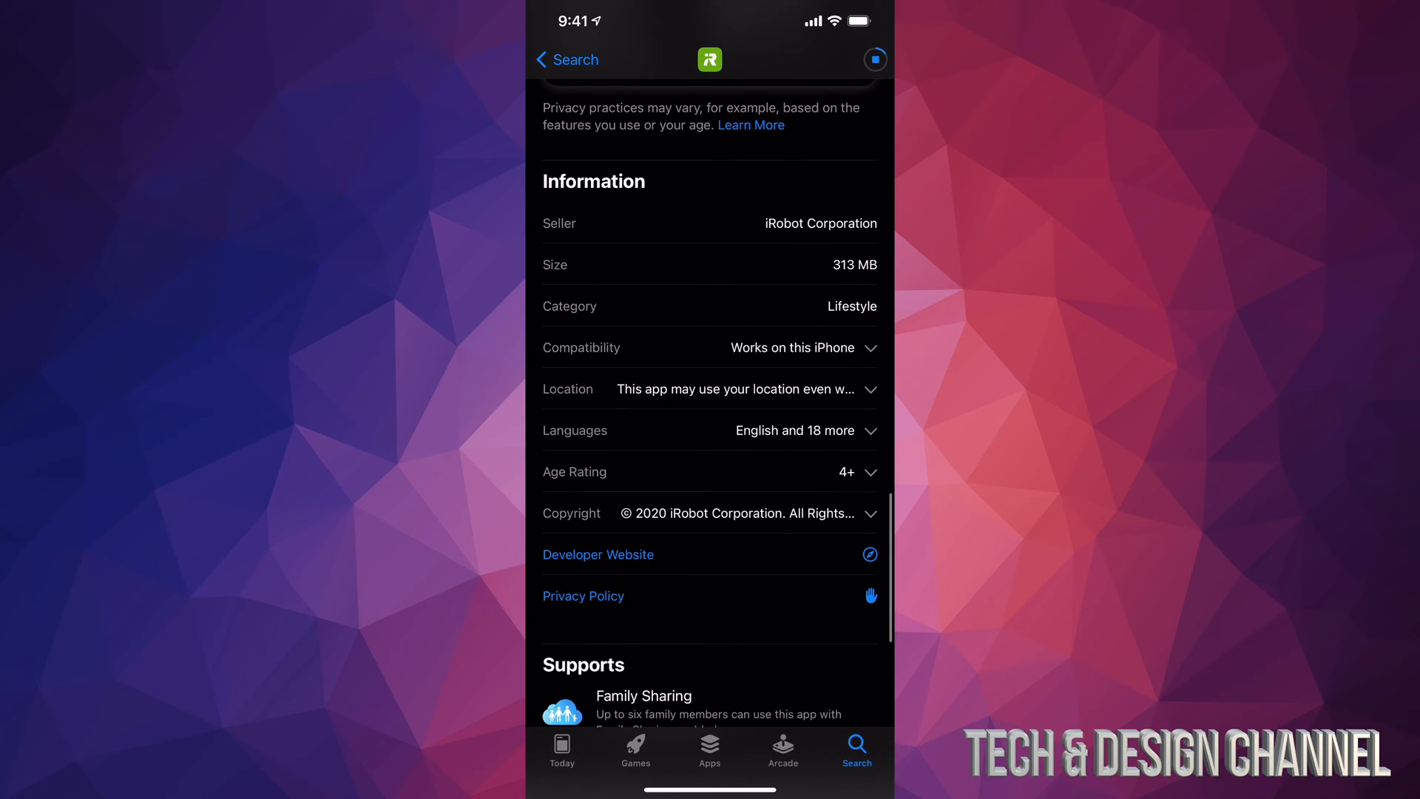
{"action": "scroll", "scroll_direction": "down", "scroll_amount": 3}
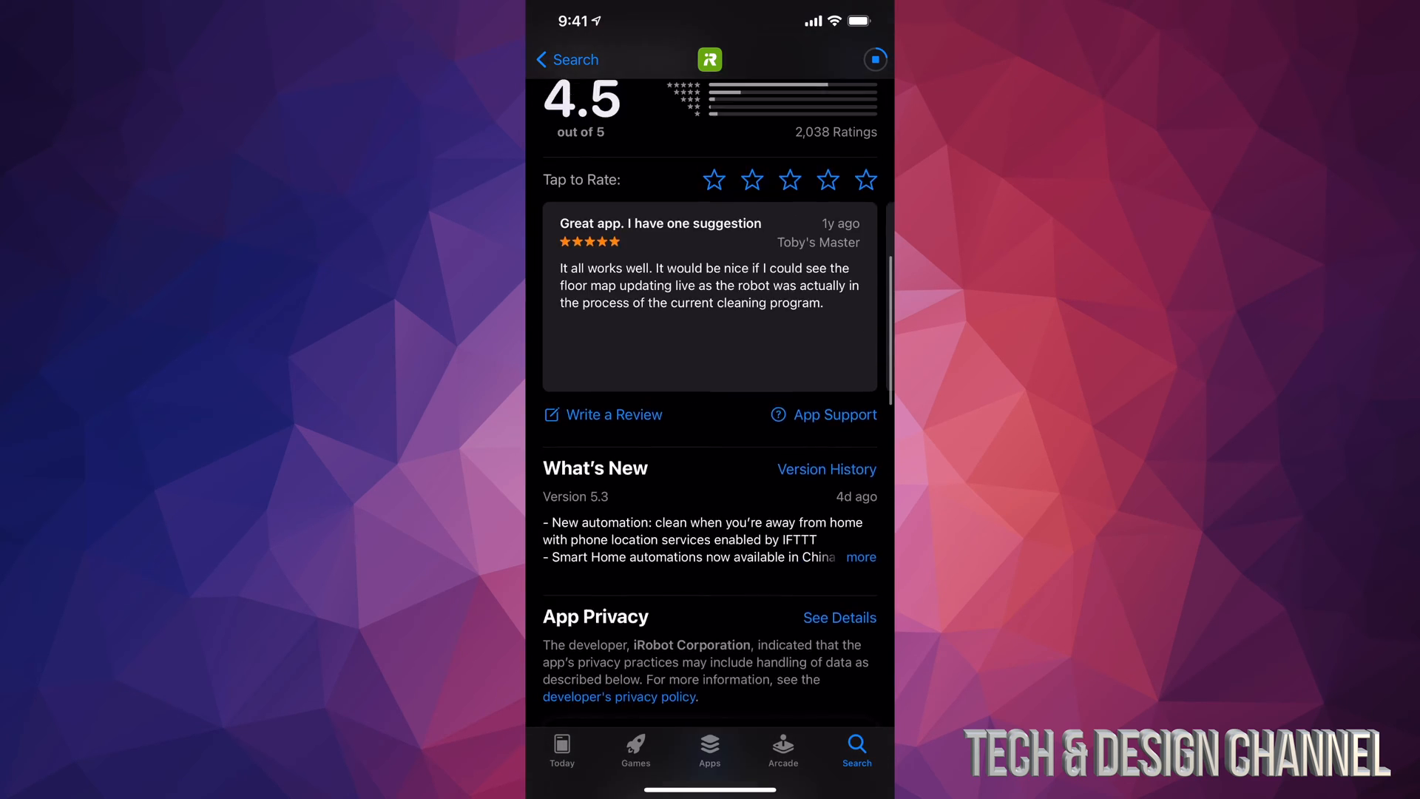
{"action": "scroll", "scroll_direction": "down", "scroll_amount": 3}
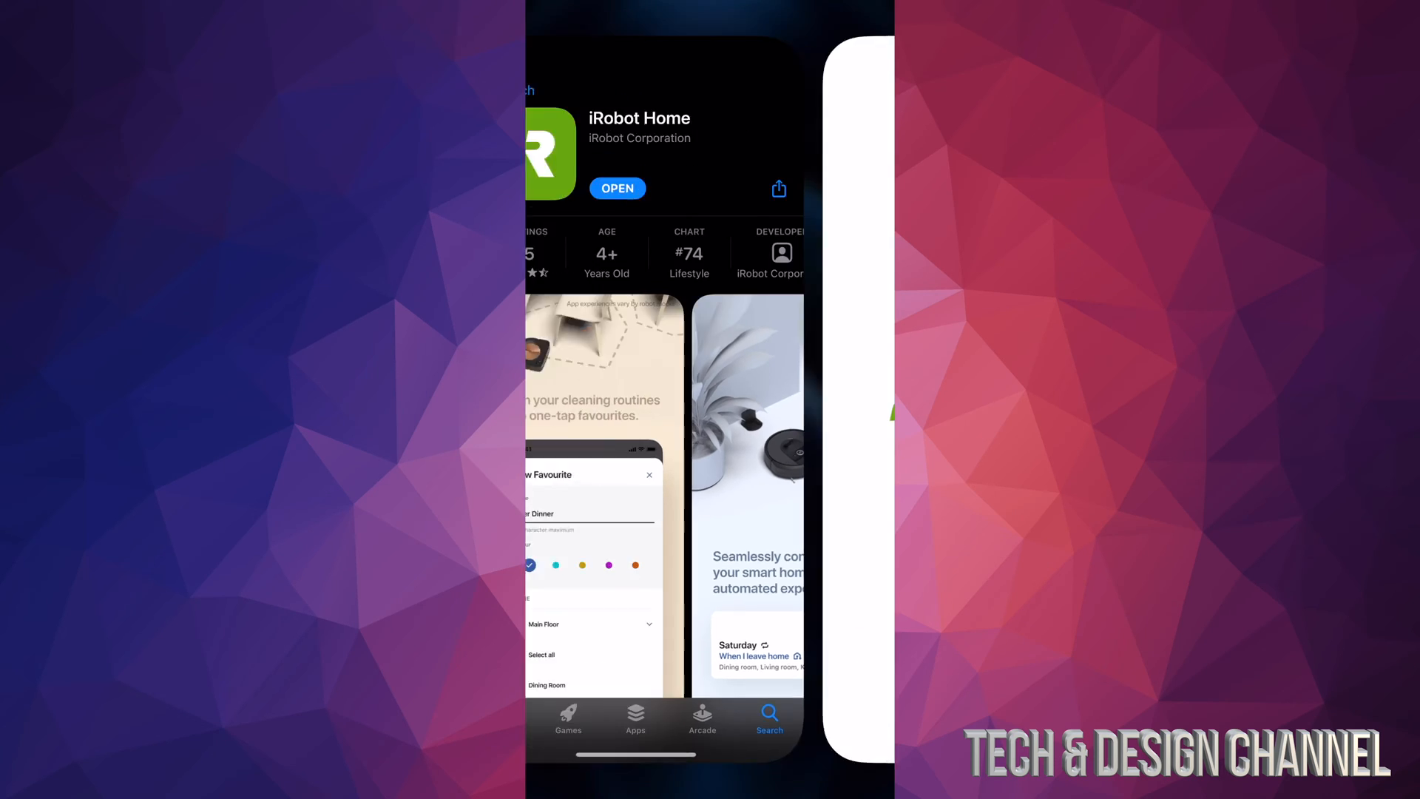
- Launch iRobot Home, allow notifications, continue with Canada and accept Terms and Policies
{"action": "left_click", "coordinate": [617, 188]}
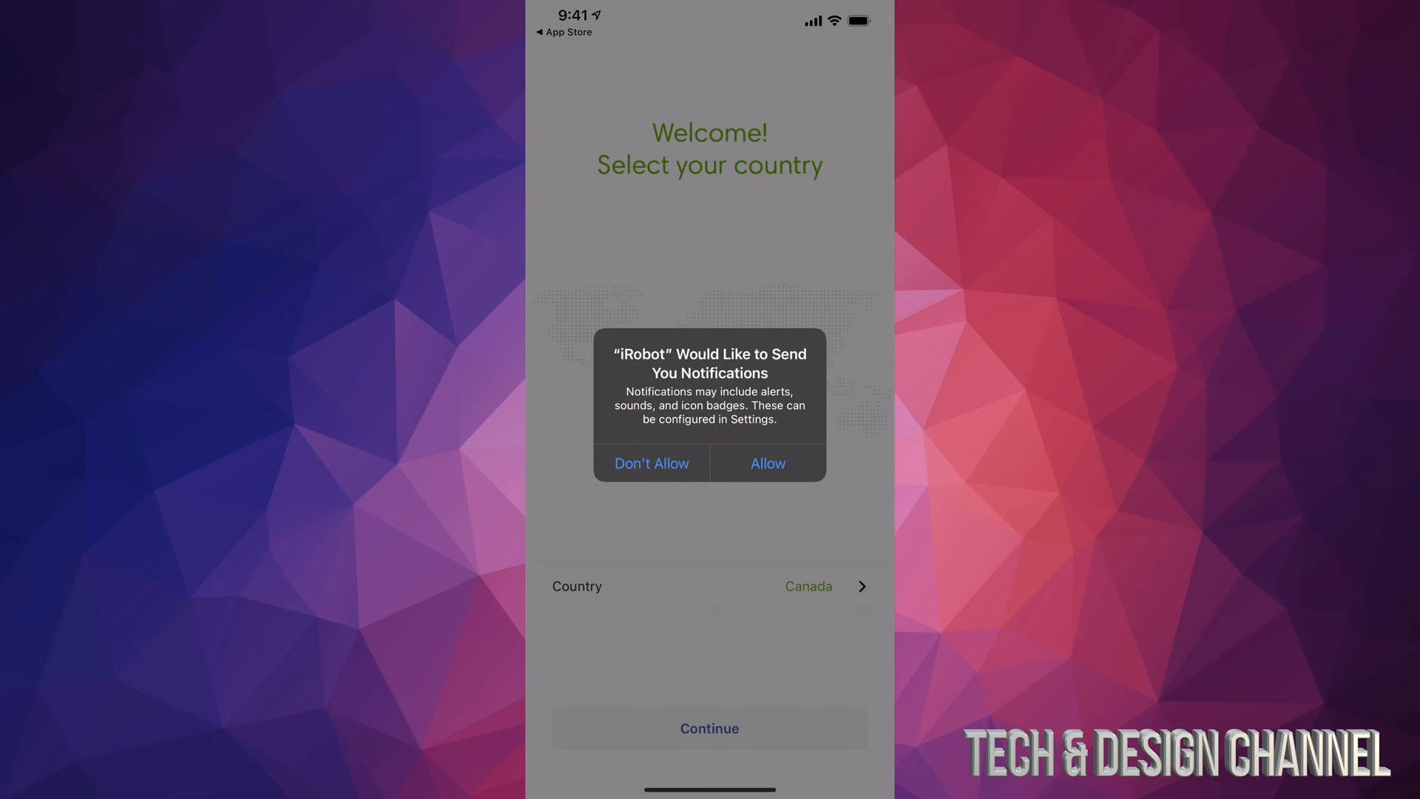
{"action": "left_click", "coordinate": [766, 463]}
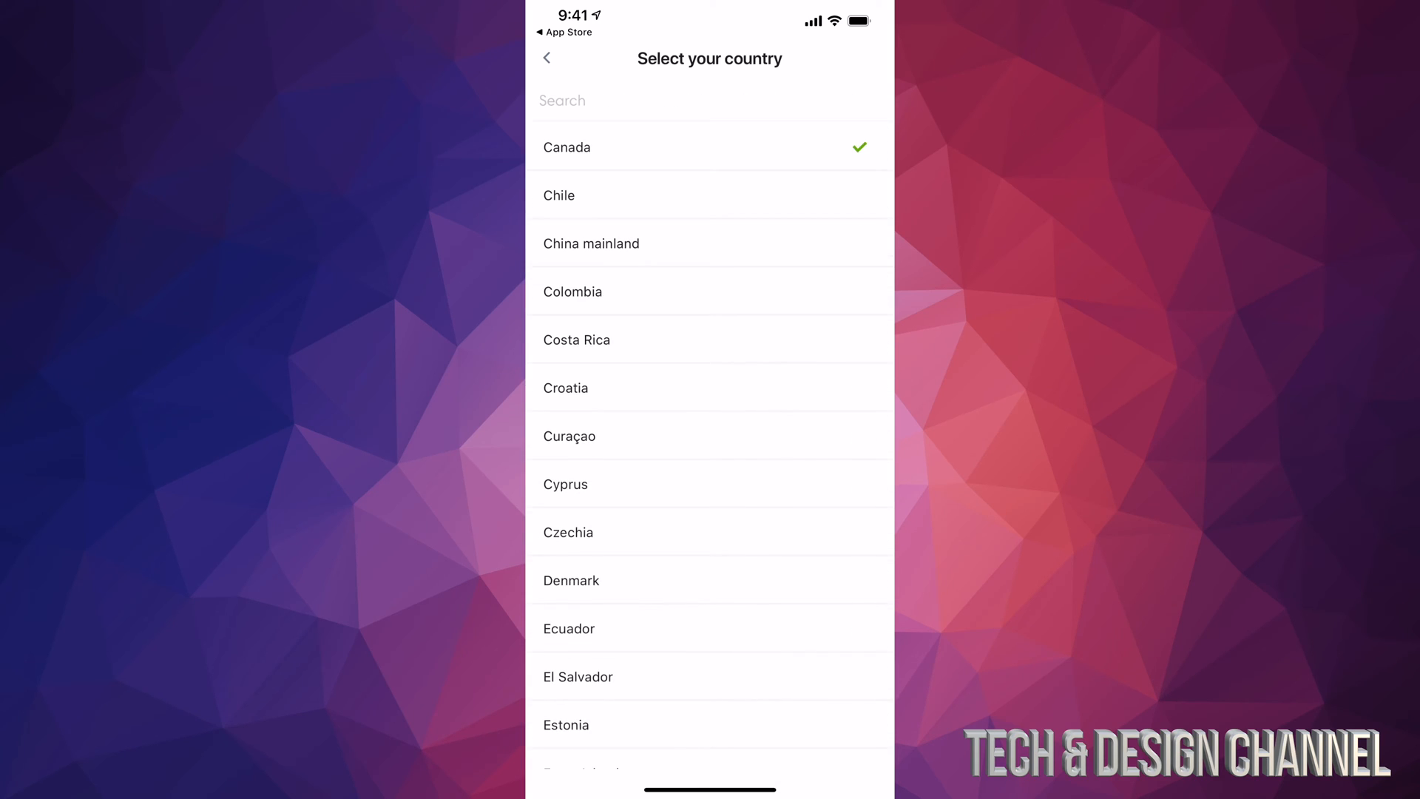
{"action": "scroll", "scroll_direction": "down", "scroll_amount": 3}
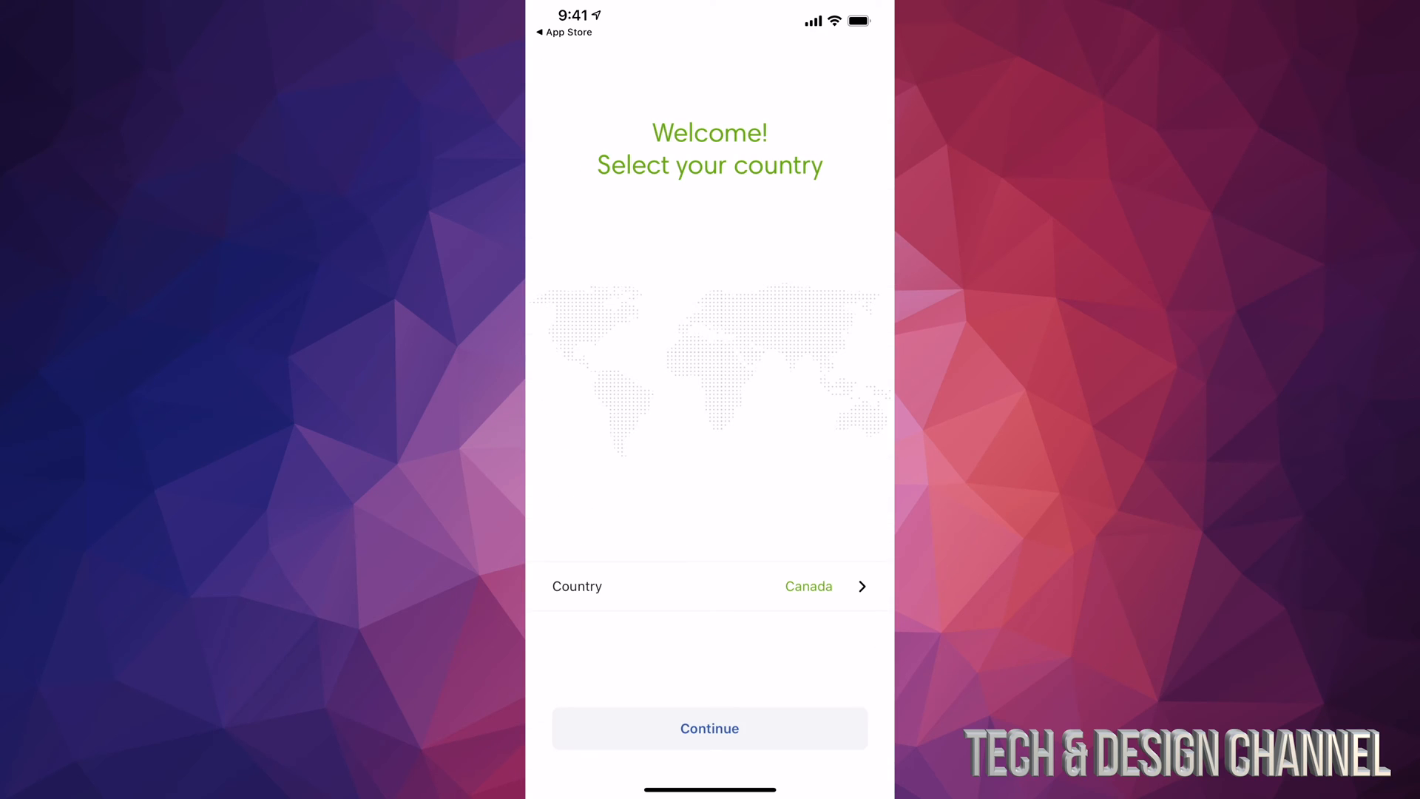
{"action": "left_click", "coordinate": [709, 727]}
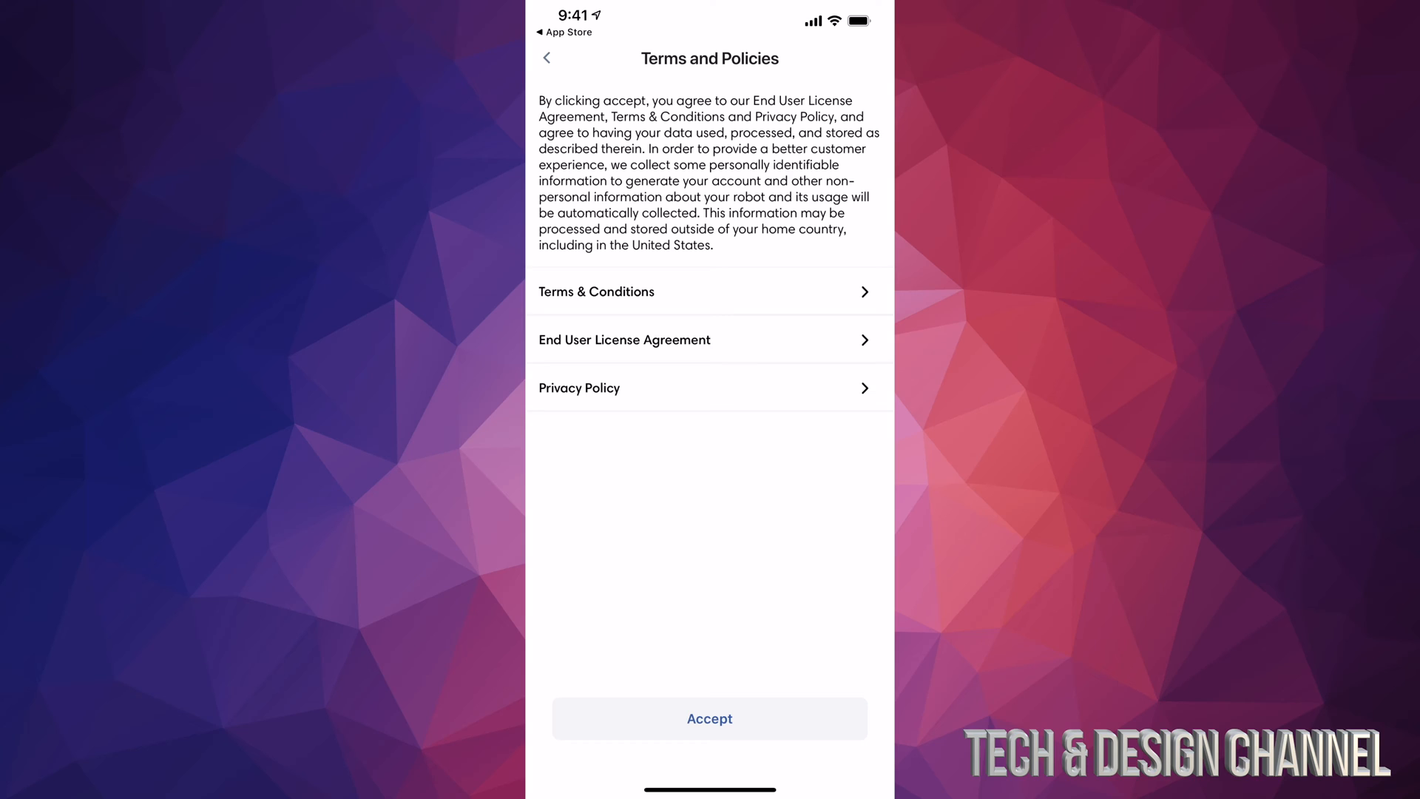
{"action": "left_click", "coordinate": [709, 718]}
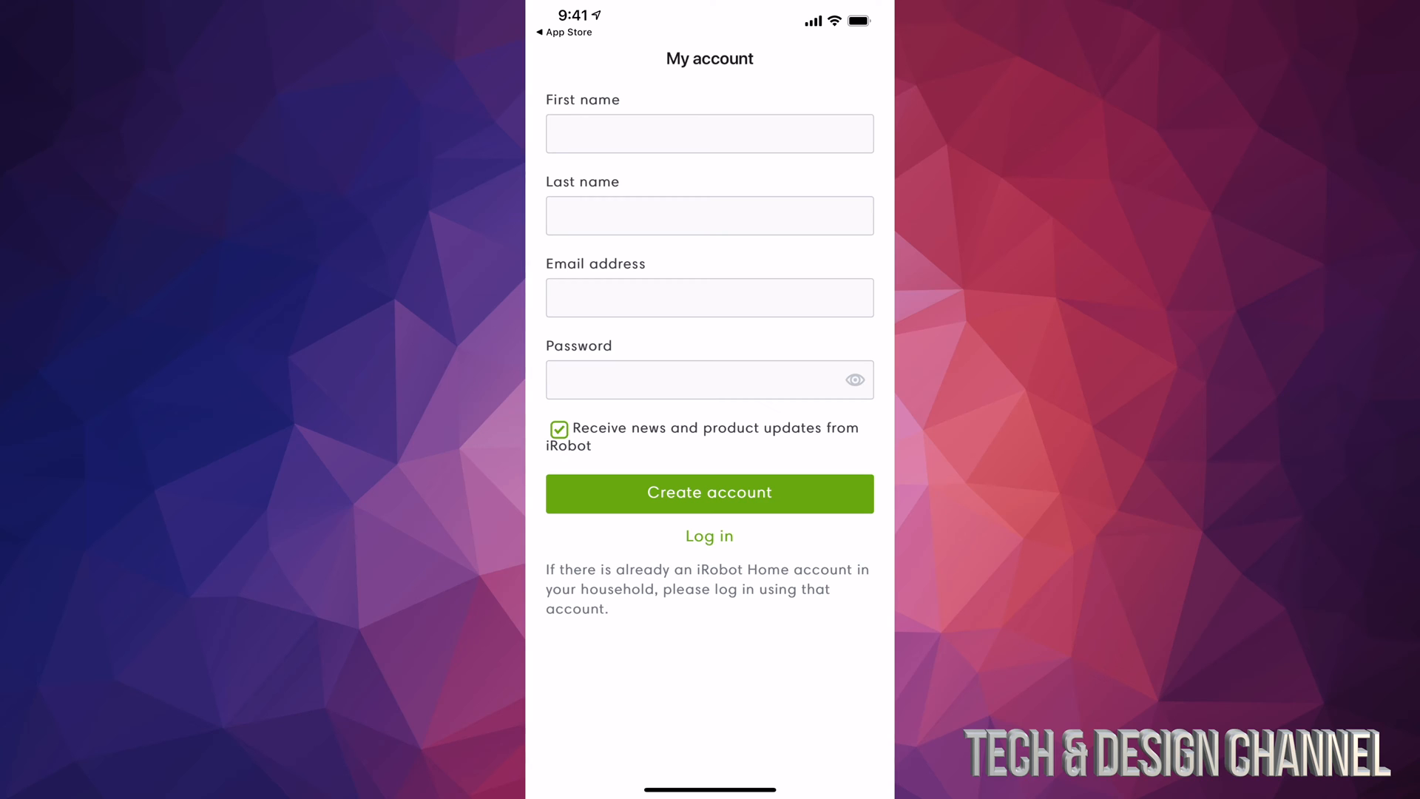
- Finish the account, answer the local network prompt, and choose Roomba as the robot
{"action": "left_click", "coordinate": [709, 492]}
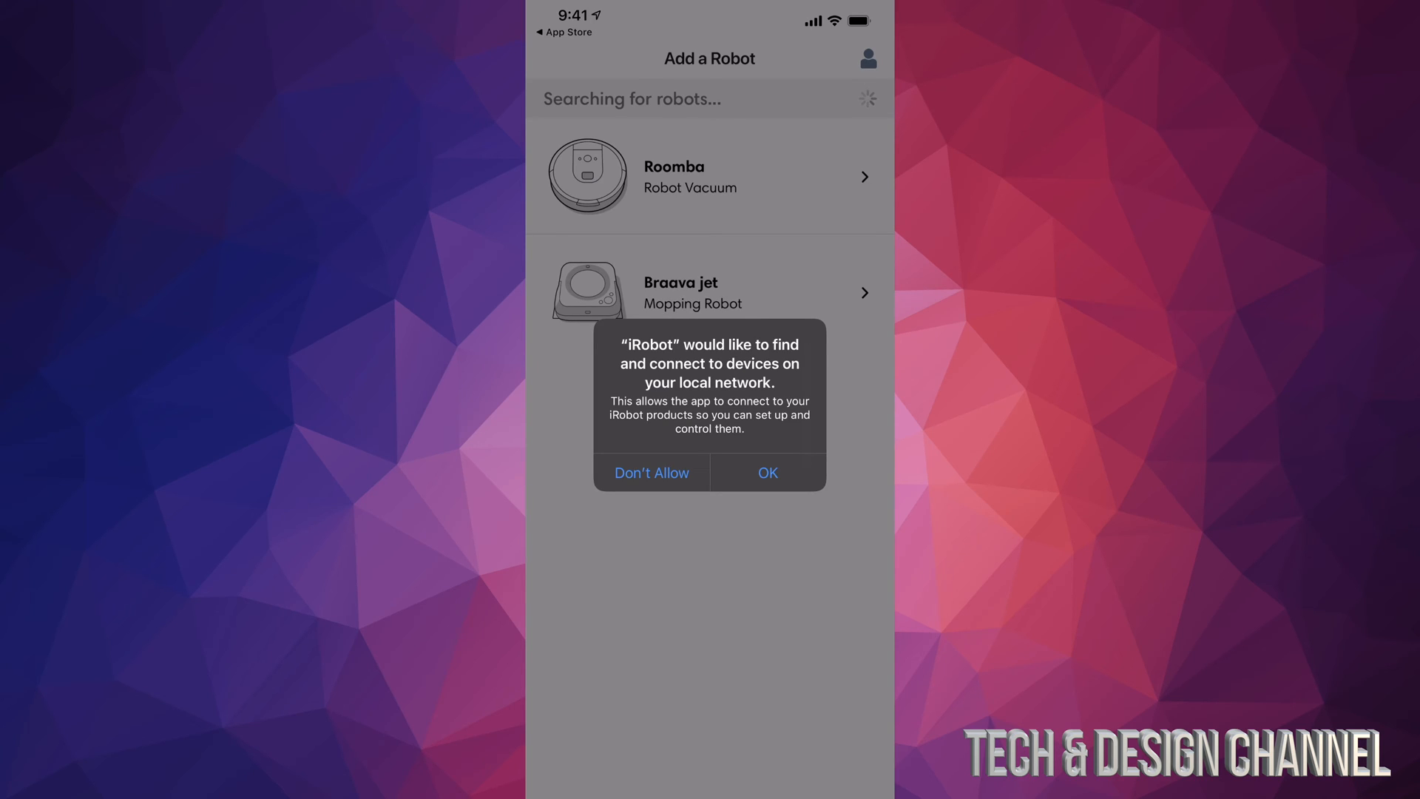
{"action": "left_click", "coordinate": [766, 472]}
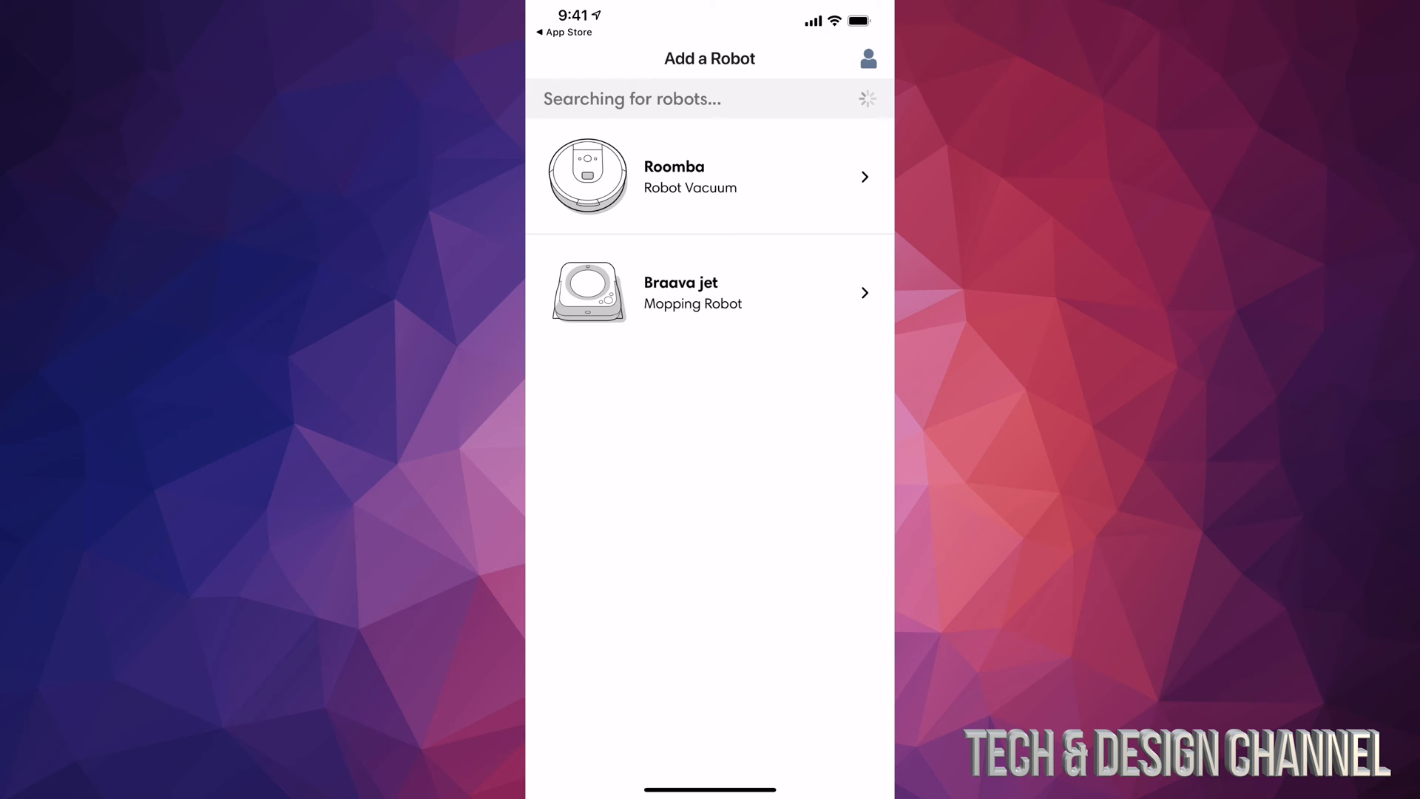
{"action": "left_click", "coordinate": [709, 176]}
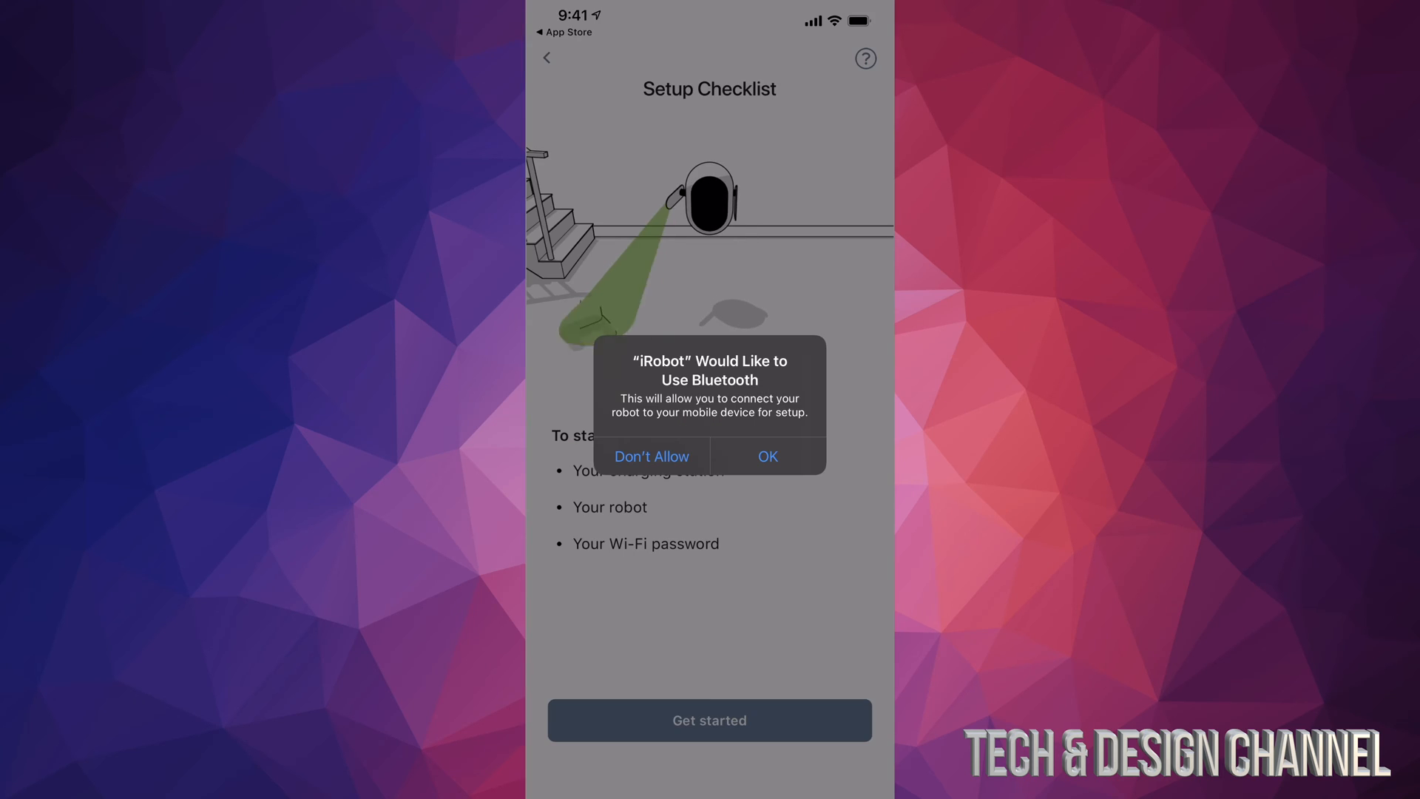
- Allow Bluetooth, begin setup, and grant location access while using the app
{"action": "left_click", "coordinate": [766, 456]}
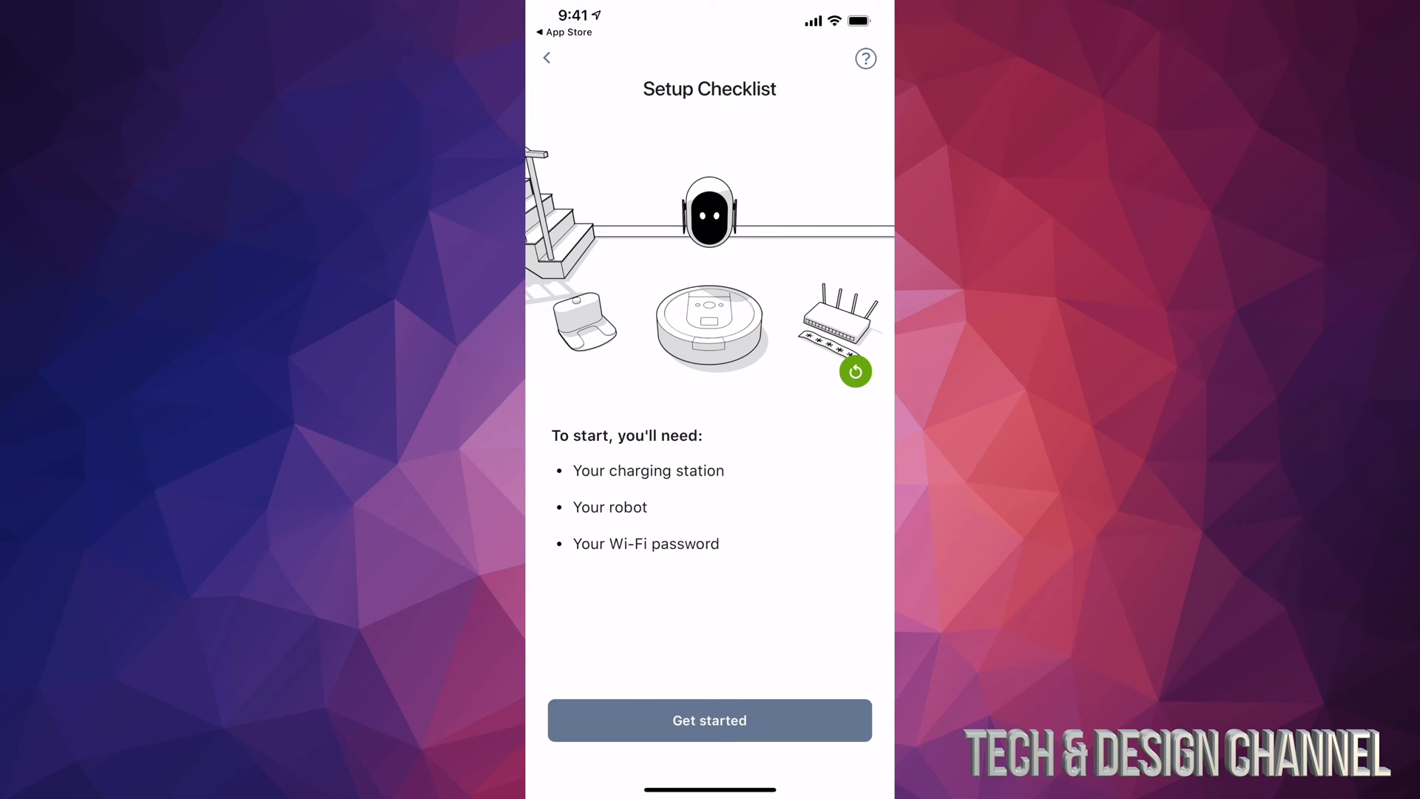
{"action": "left_click", "coordinate": [709, 719]}
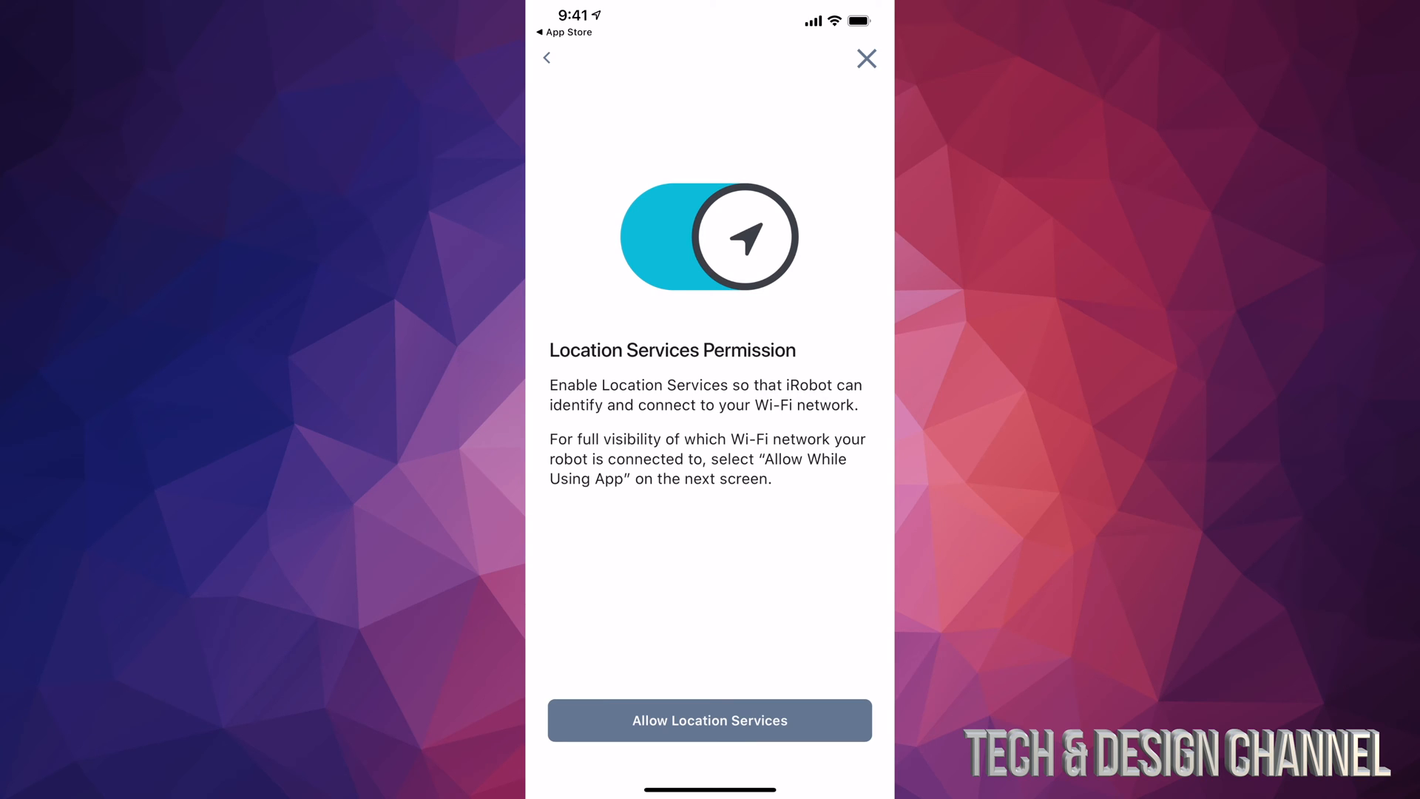
{"action": "left_click", "coordinate": [709, 720]}
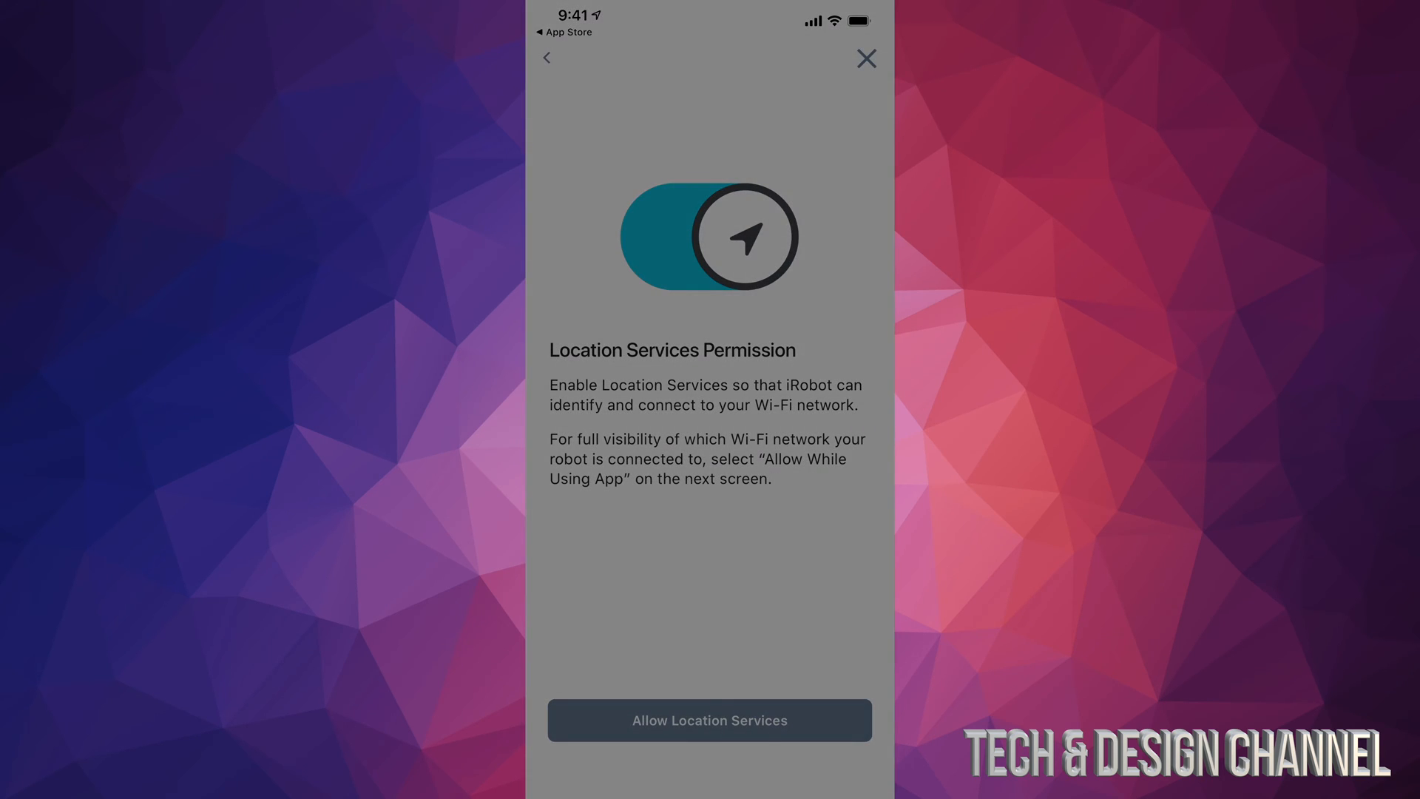
{"action": "left_click", "coordinate": [709, 719]}
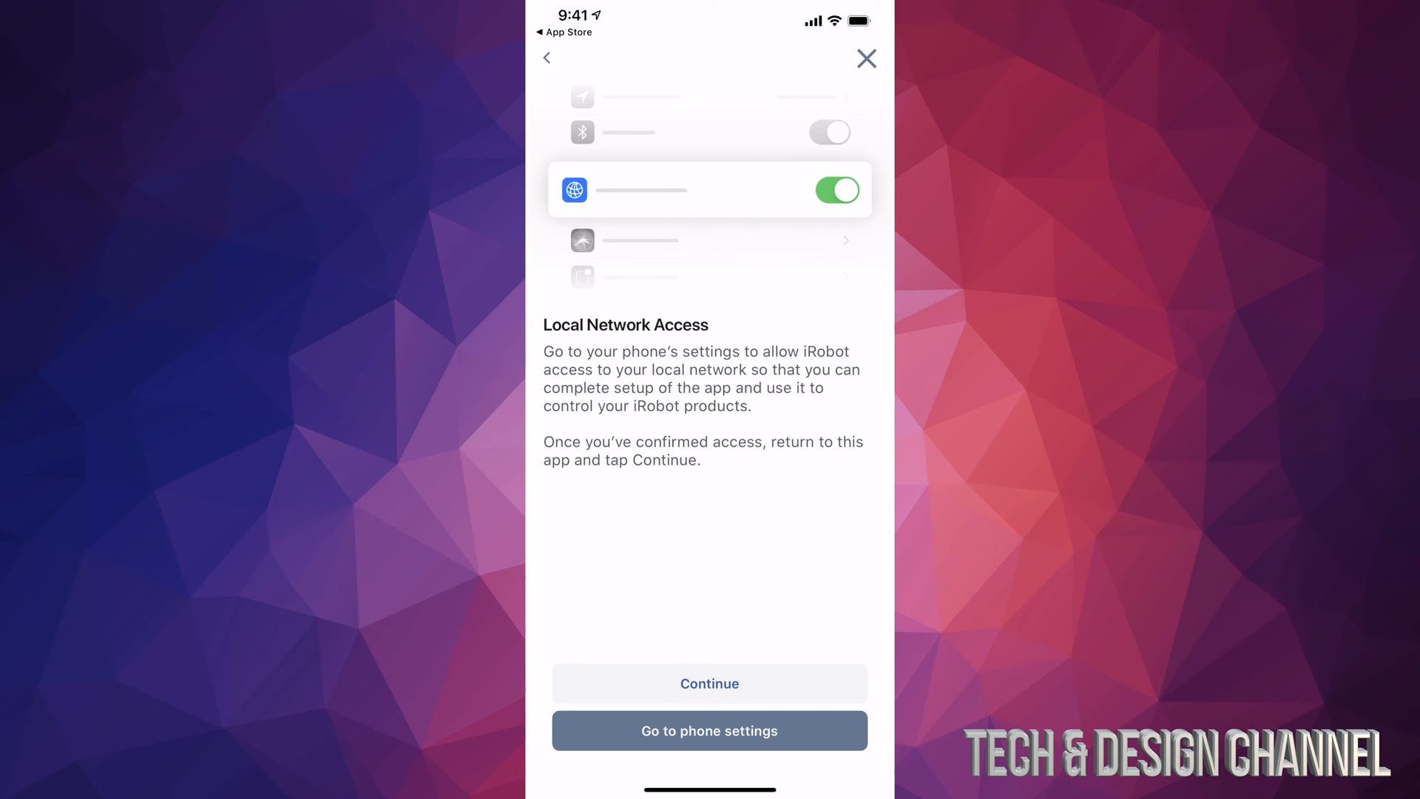
- Enable Local Network for iRobot in phone Settings, then continue setup in the app
{"action": "left_click", "coordinate": [709, 731]}
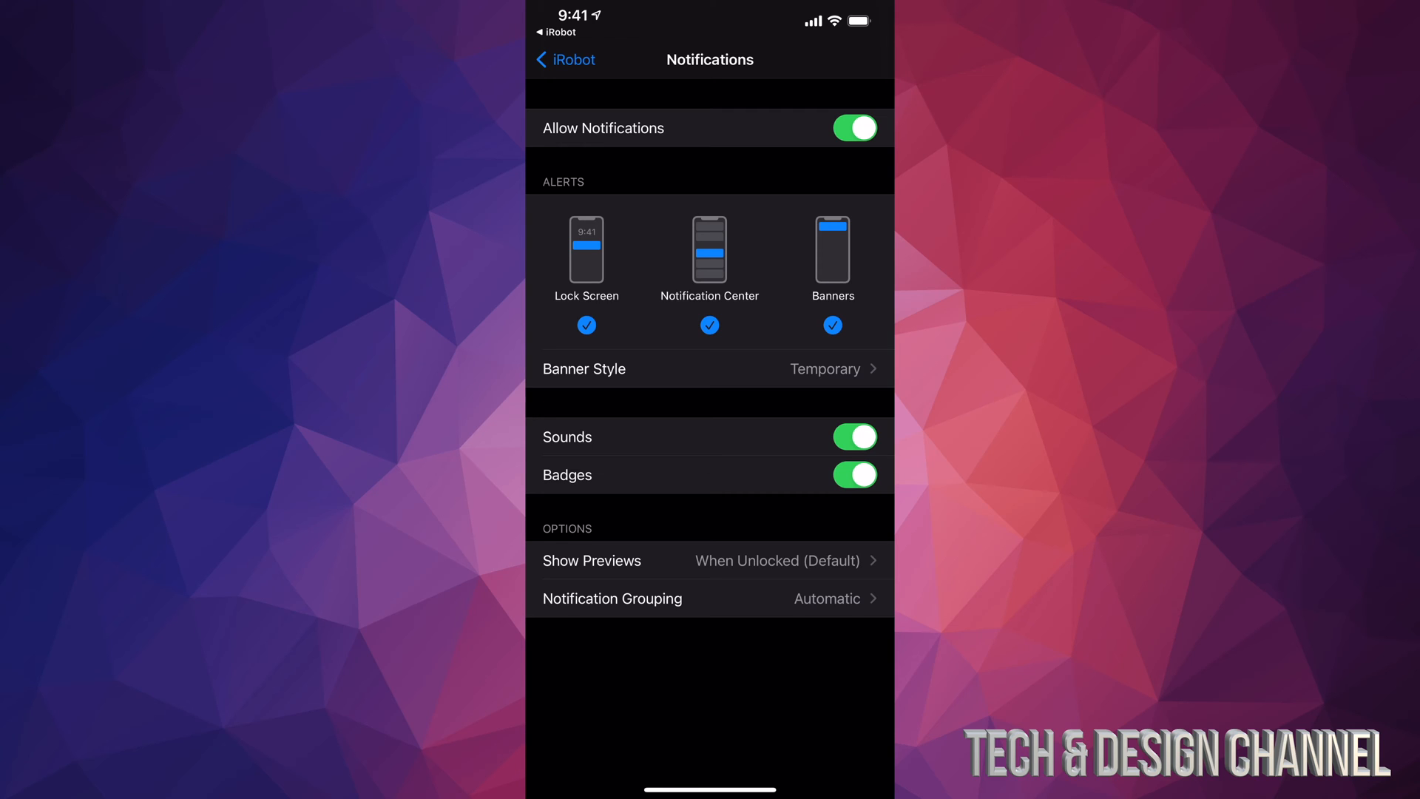
{"action": "left_click", "coordinate": [563, 59]}
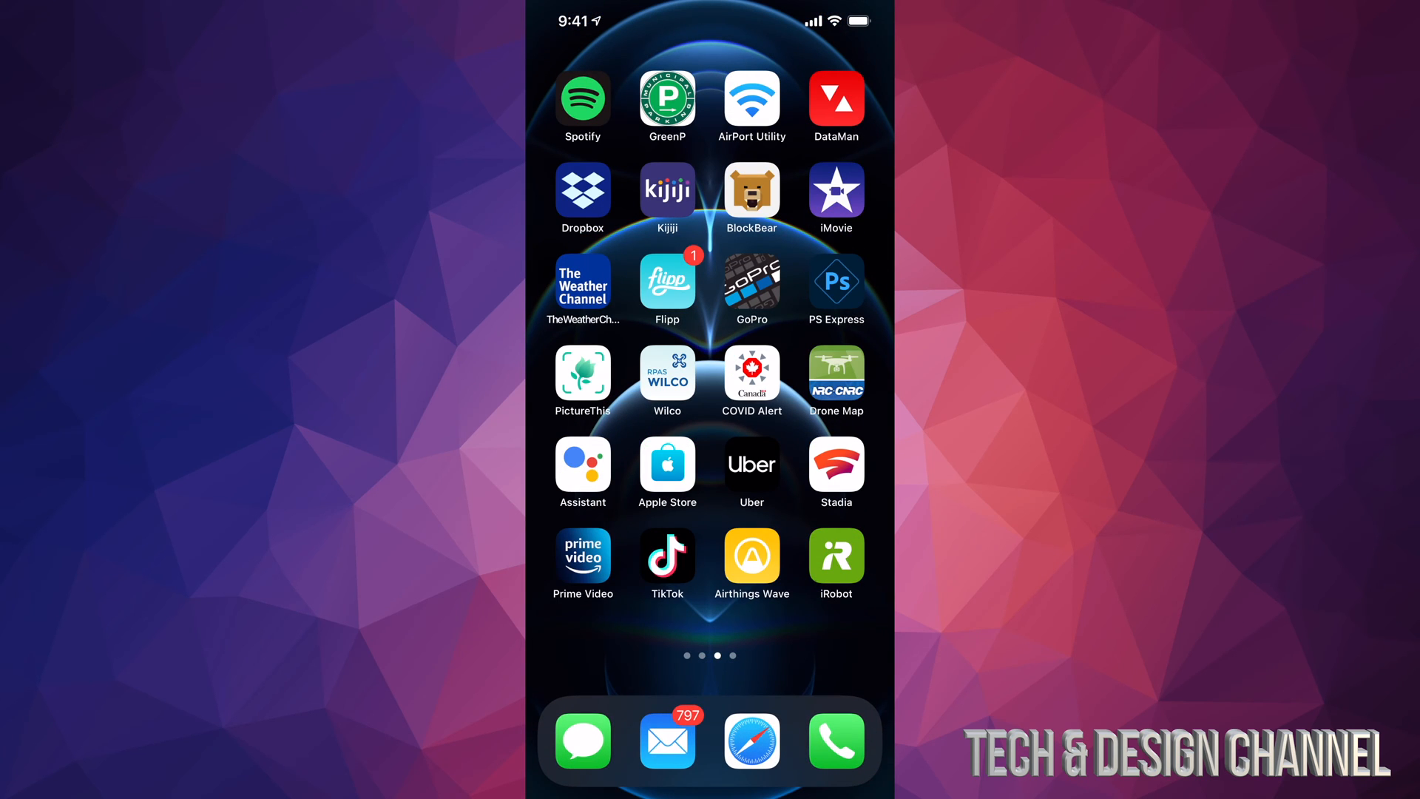
{"action": "left_click", "coordinate": [835, 554]}
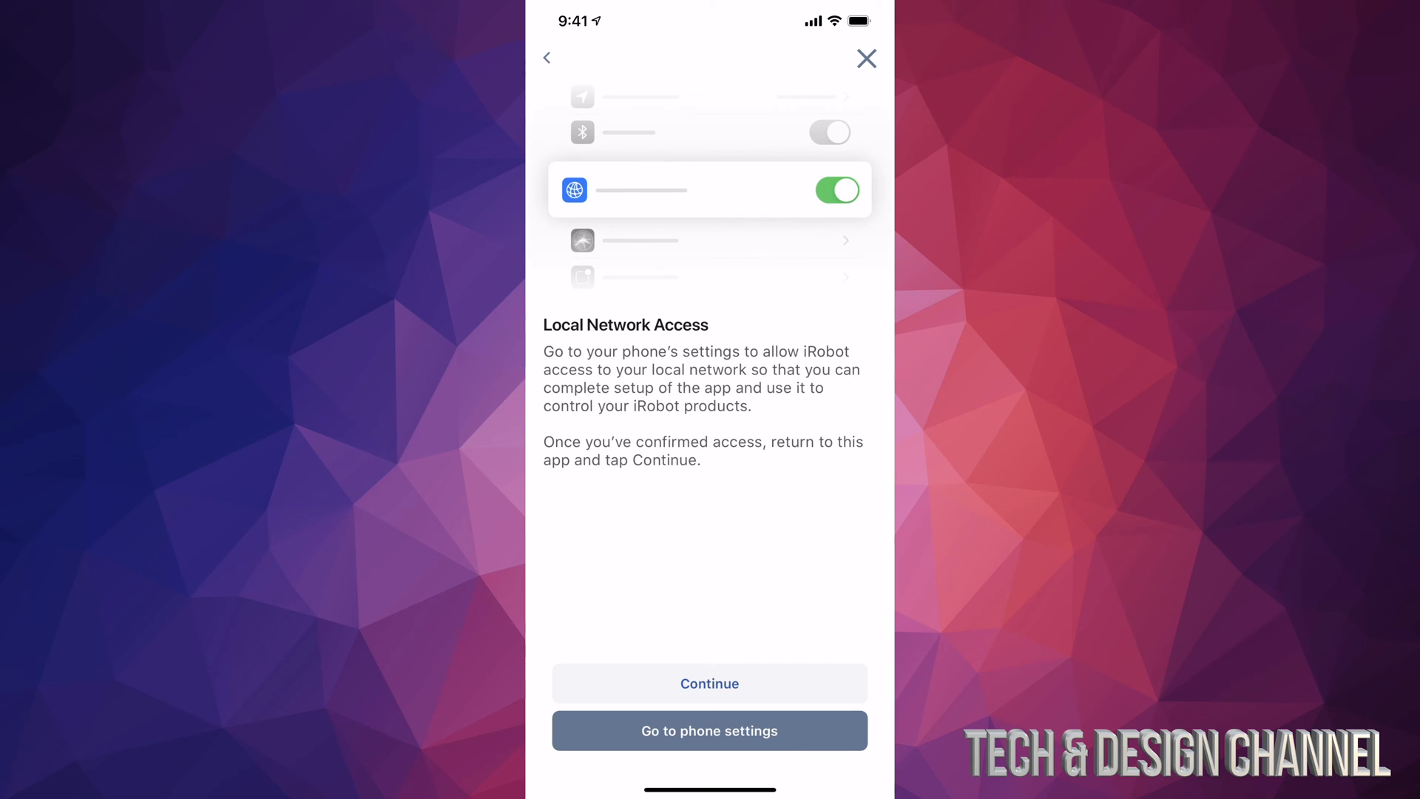
{"action": "left_click", "coordinate": [710, 682]}
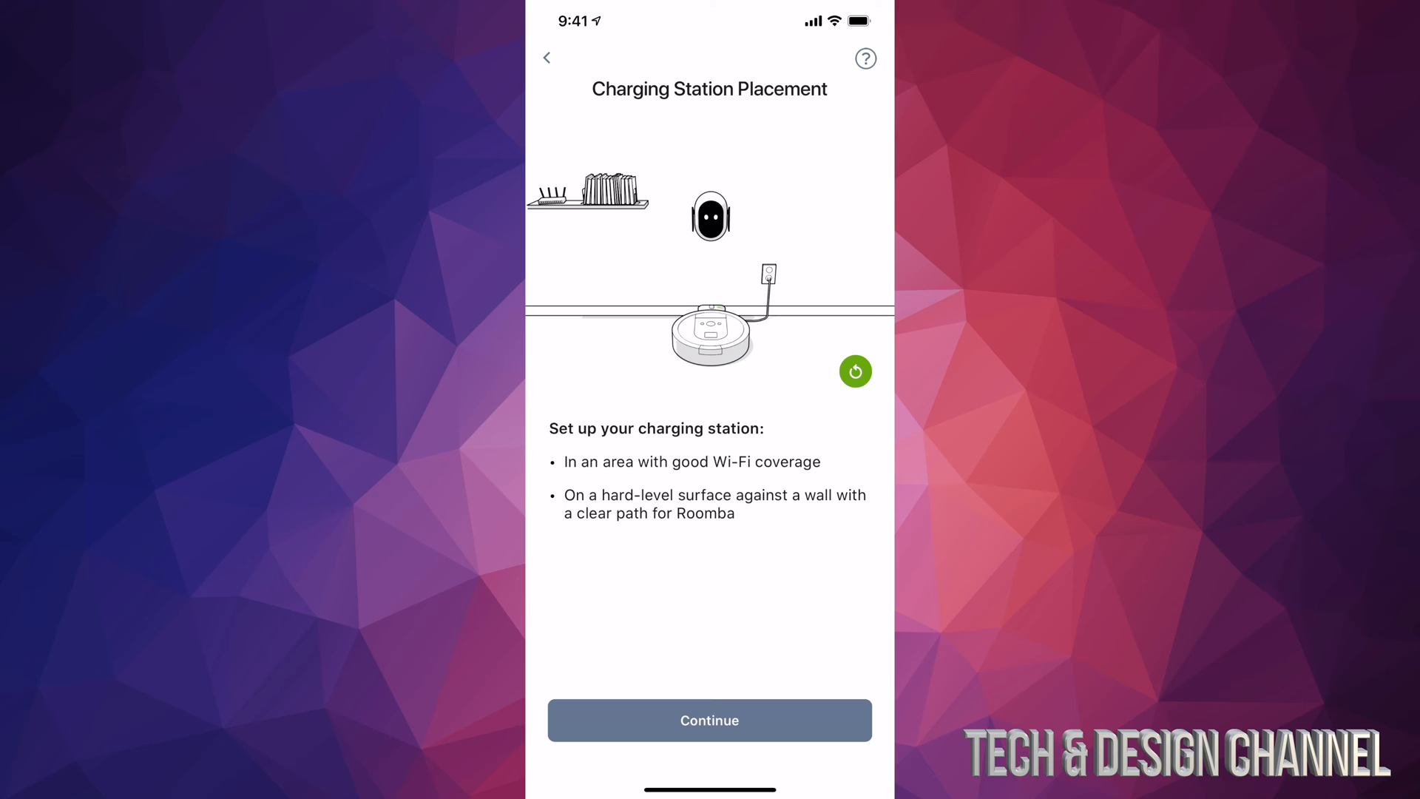
- Pass the charging station guidance and confirm the robot name Roomba
{"action": "left_click", "coordinate": [709, 720]}
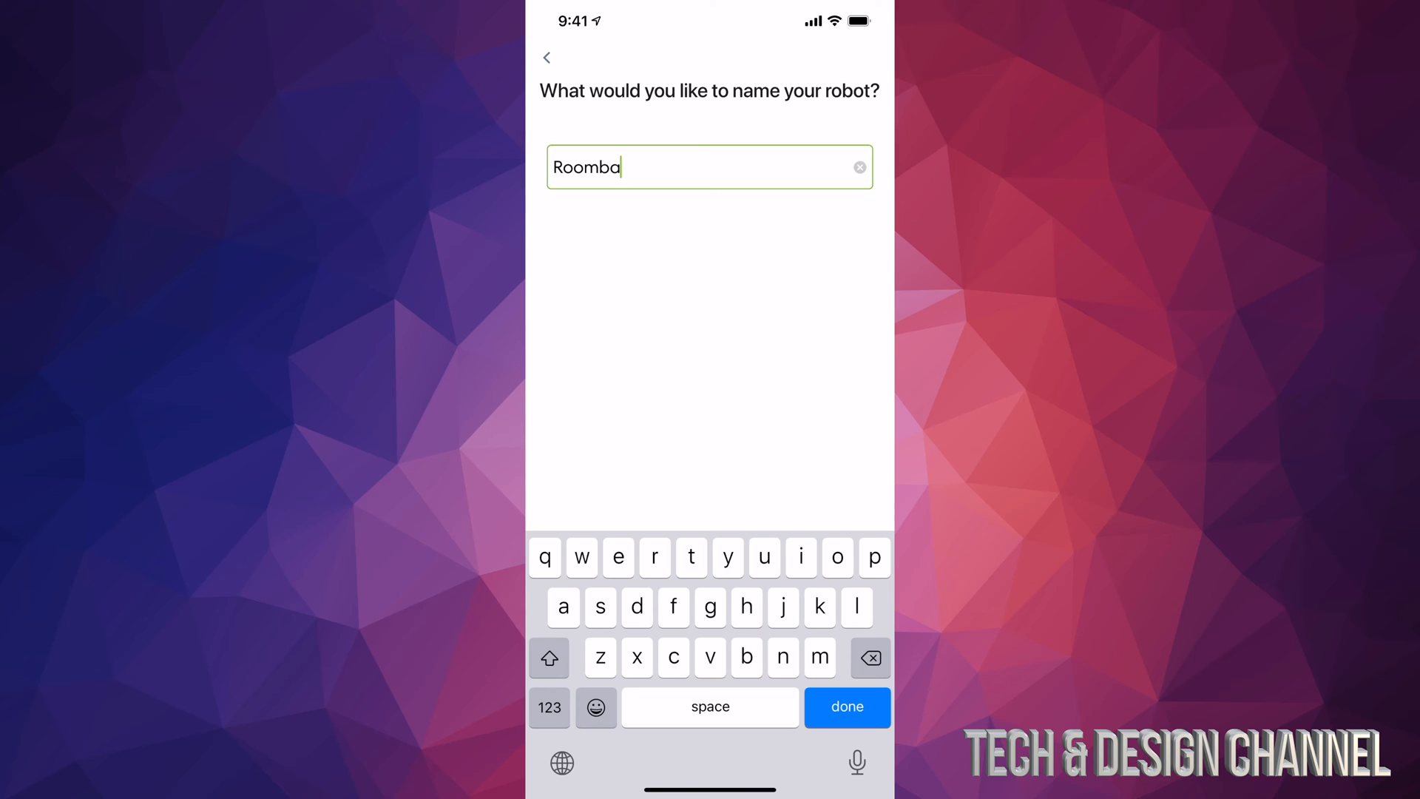
{"action": "left_click", "coordinate": [548, 658]}
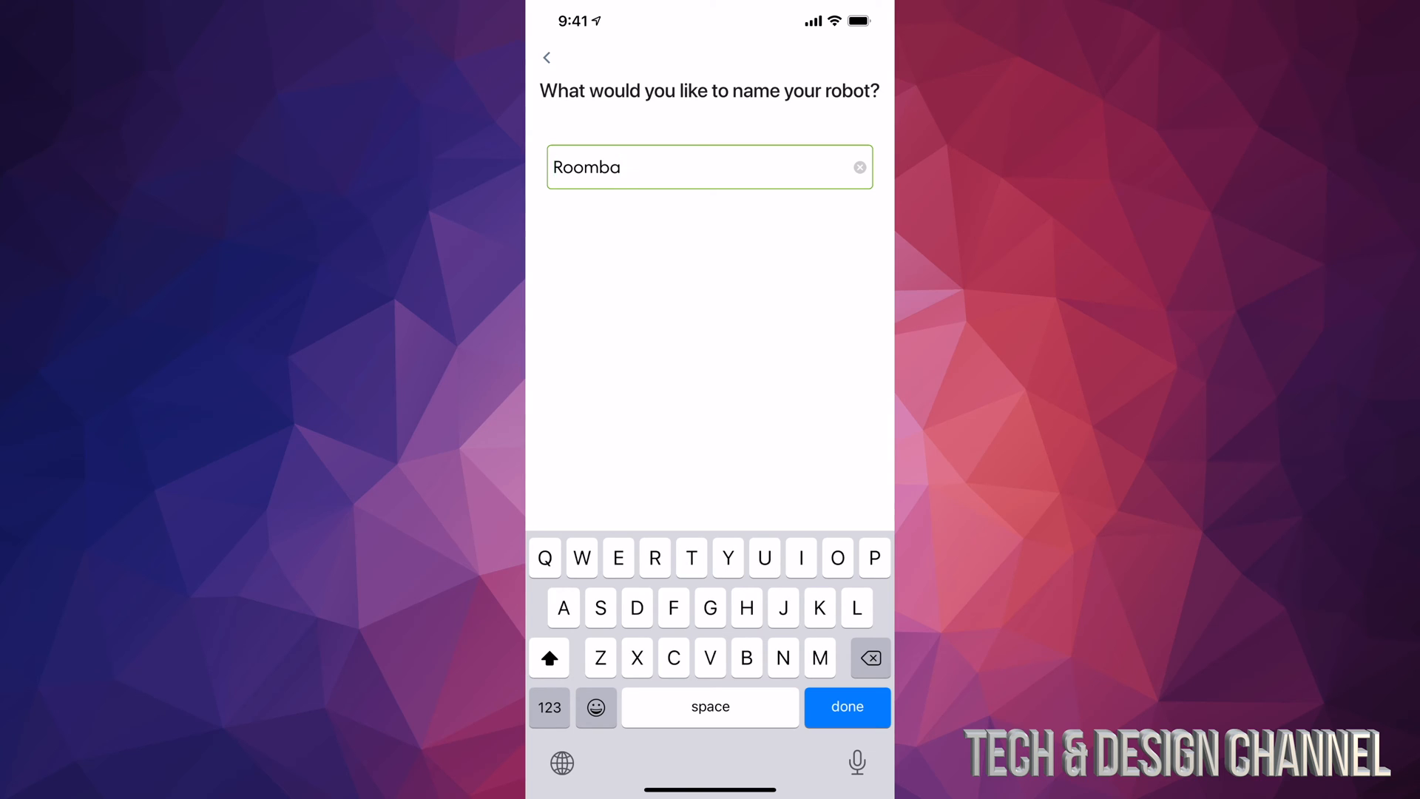
{"action": "left_click", "coordinate": [846, 707]}
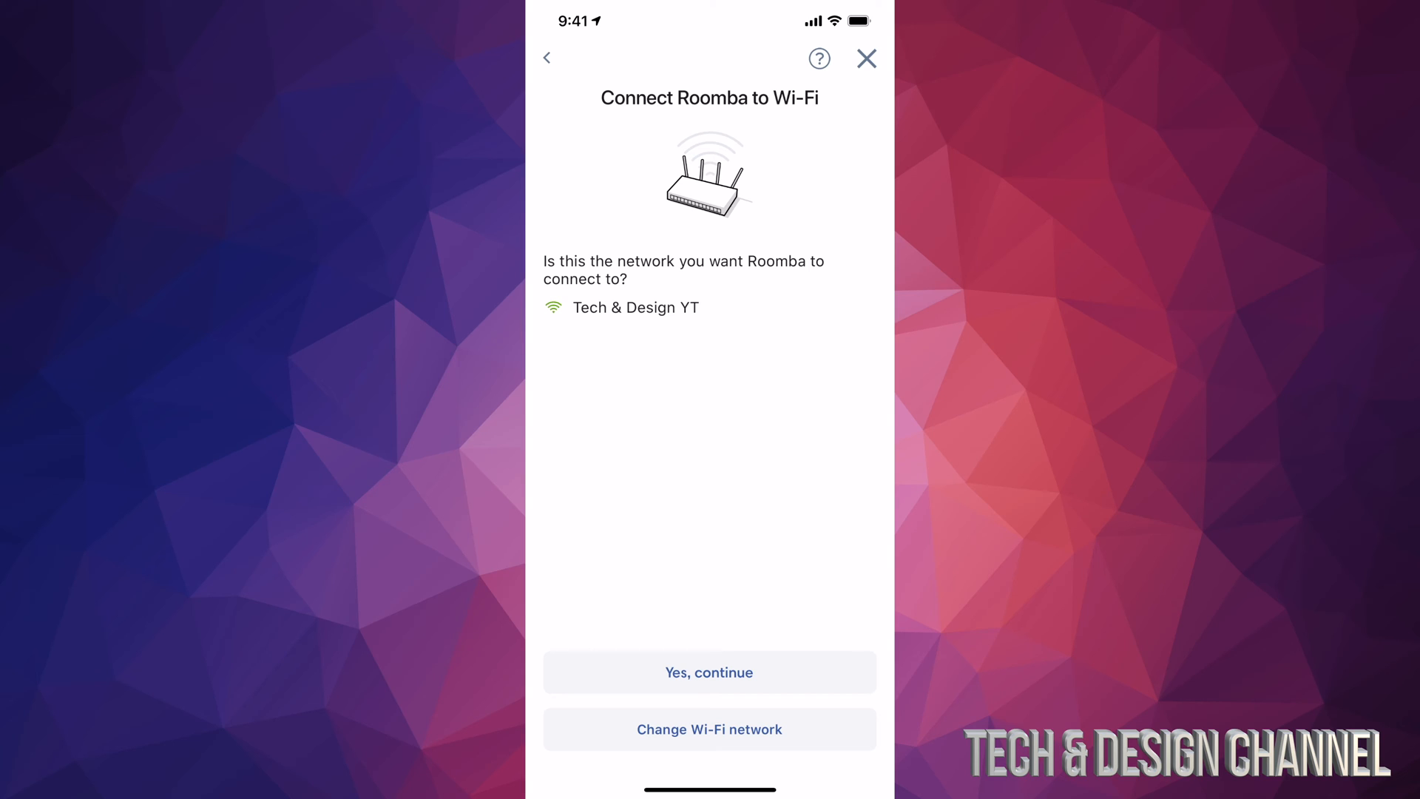
- Confirm Roomba should join the Tech & Design YT Wi-Fi network
{"action": "left_click", "coordinate": [709, 672]}
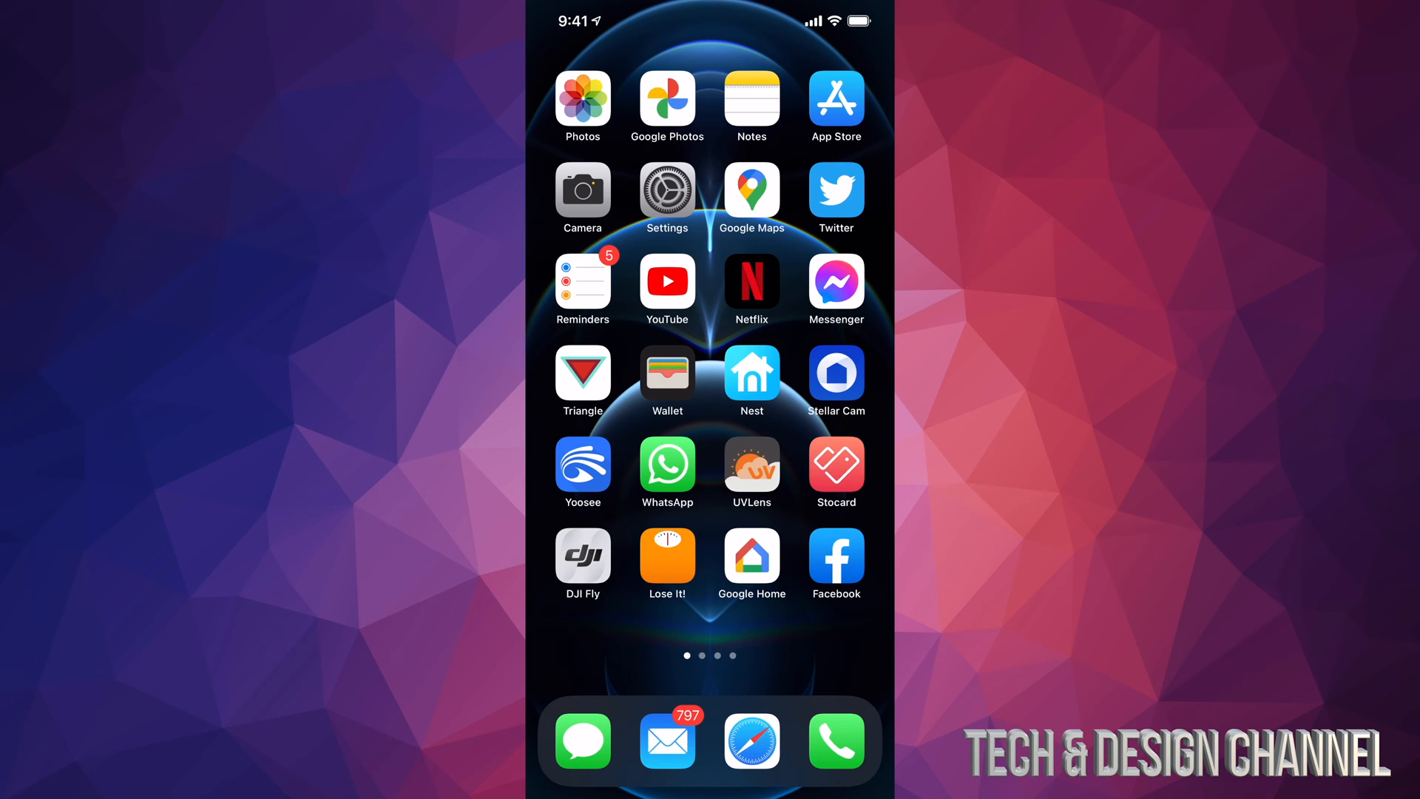
- Reopen iRobot Home, tick 'I pressed the buttons' and continue to connecting
{"action": "scroll", "scroll_direction": "left", "scroll_amount": 3}
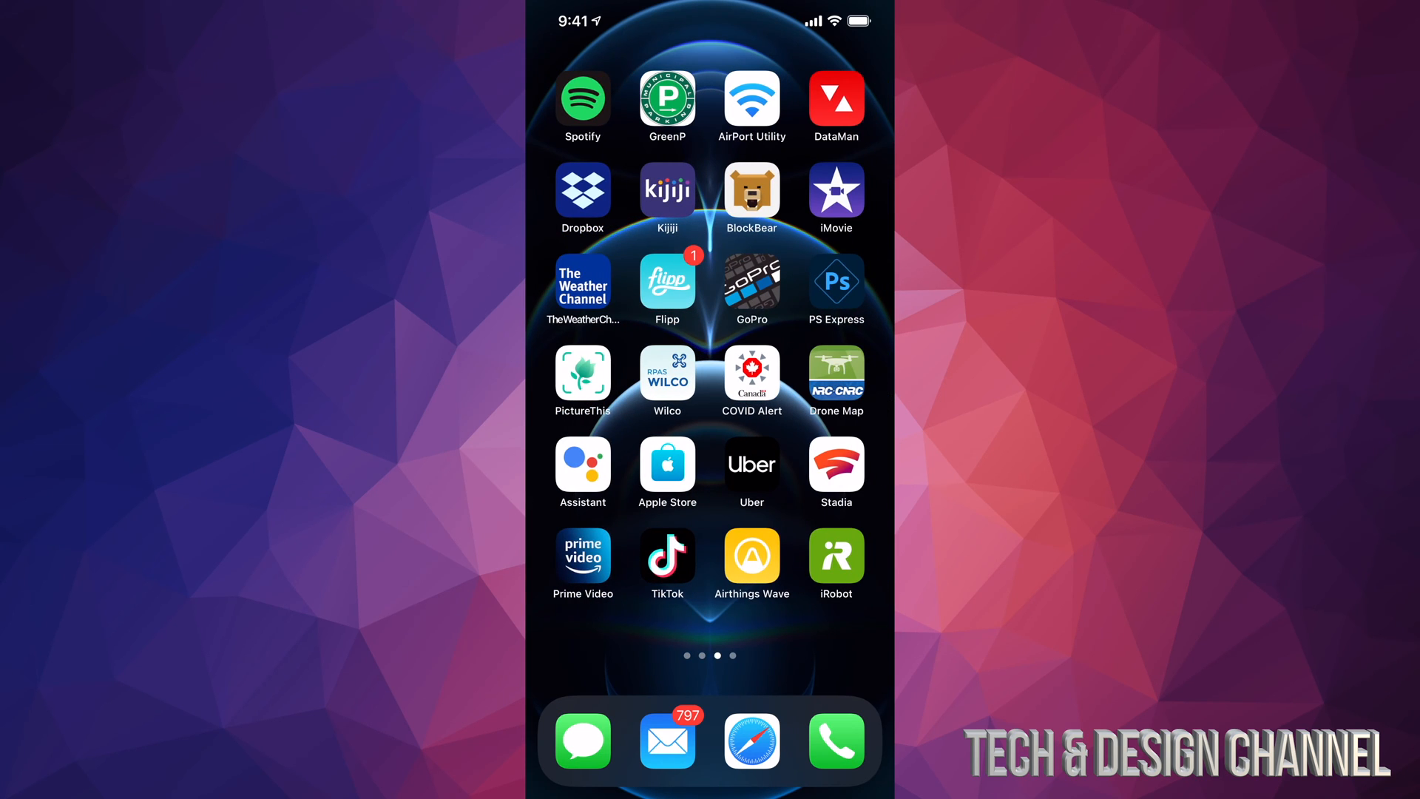
{"action": "left_click", "coordinate": [835, 554]}
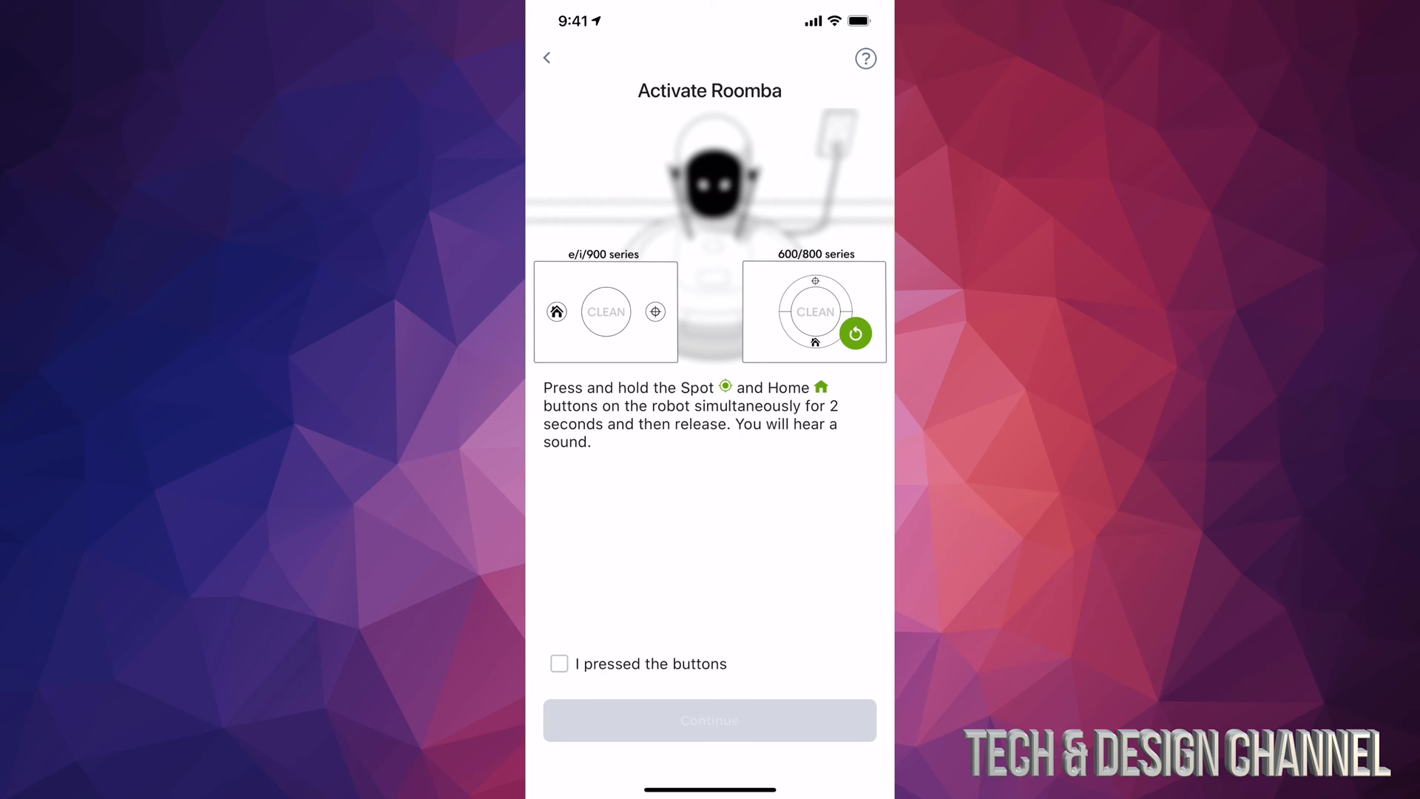
{"action": "left_click", "coordinate": [559, 664]}
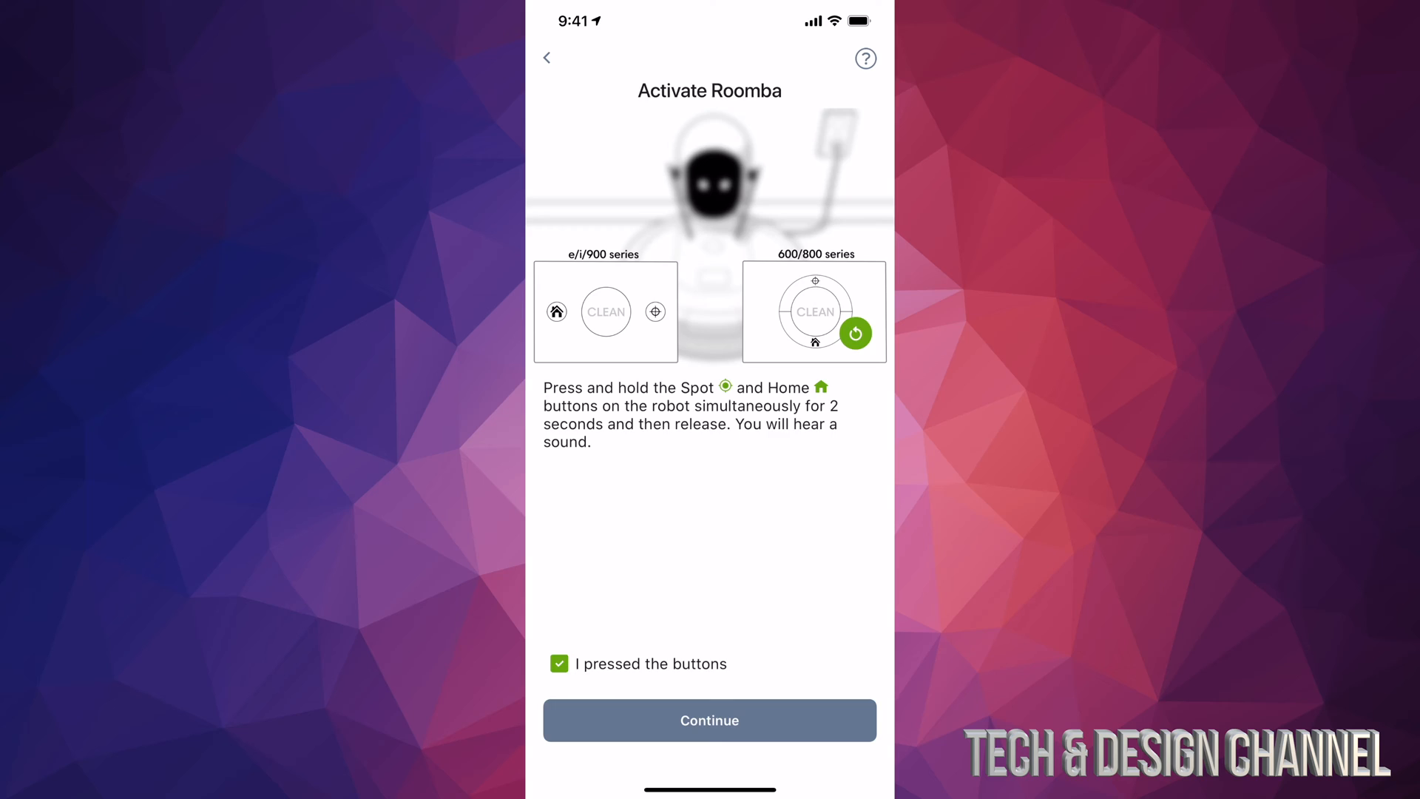
{"action": "left_click", "coordinate": [709, 719]}
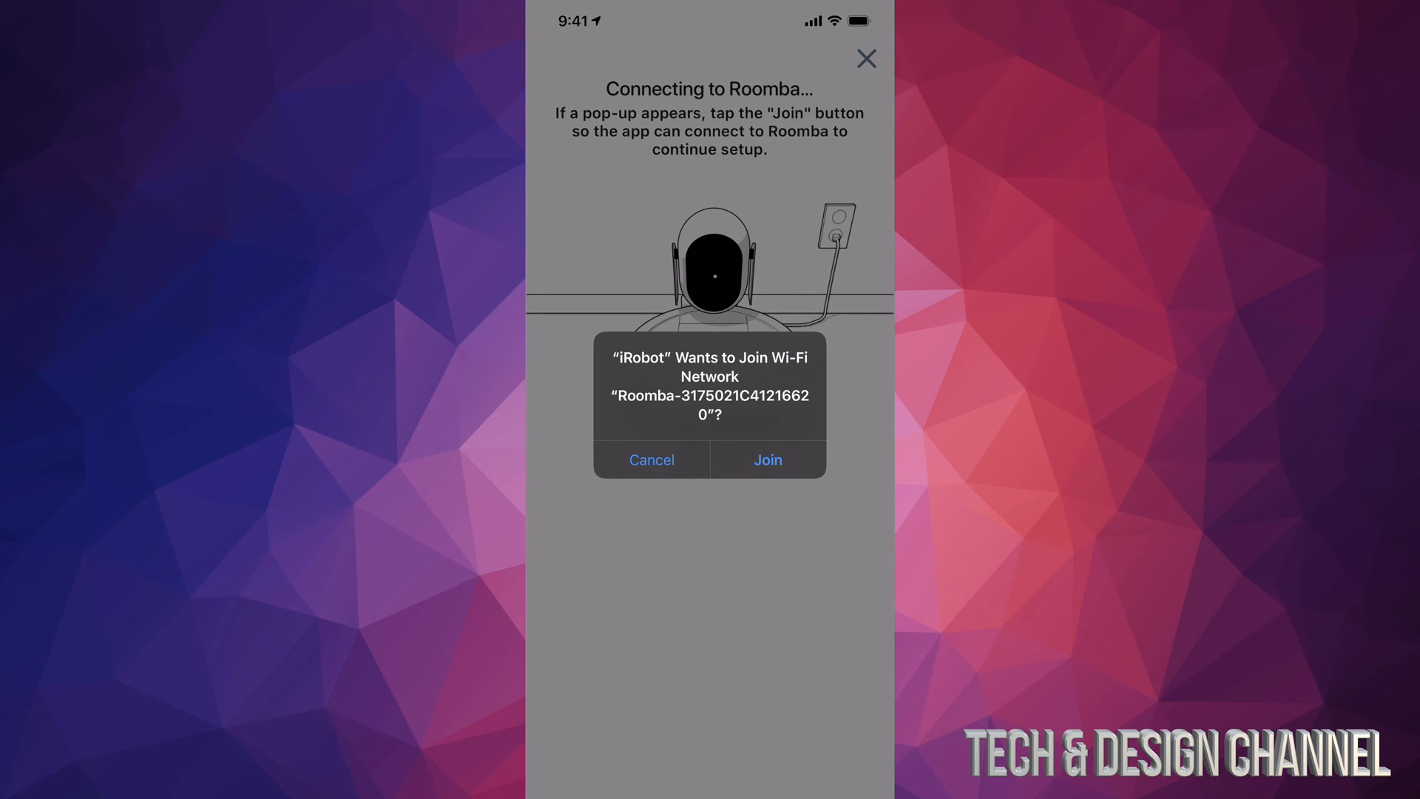
- Join Roomba's Wi-Fi network from the pop-up and wait for the connection
{"action": "left_click", "coordinate": [766, 460]}
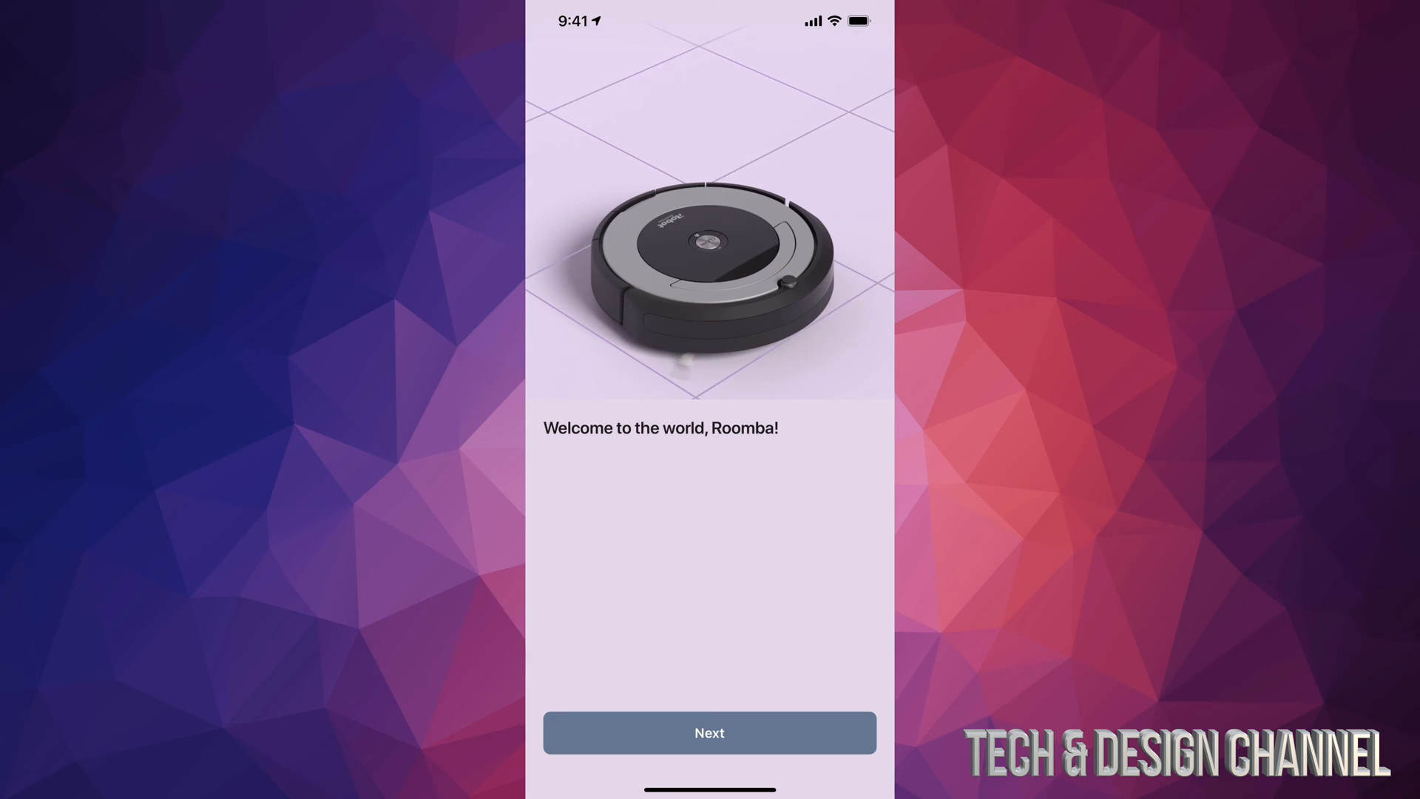
- Start Roomba's software update from the welcome screen and begin the Roomba basics tutorial
{"action": "left_click", "coordinate": [709, 732]}
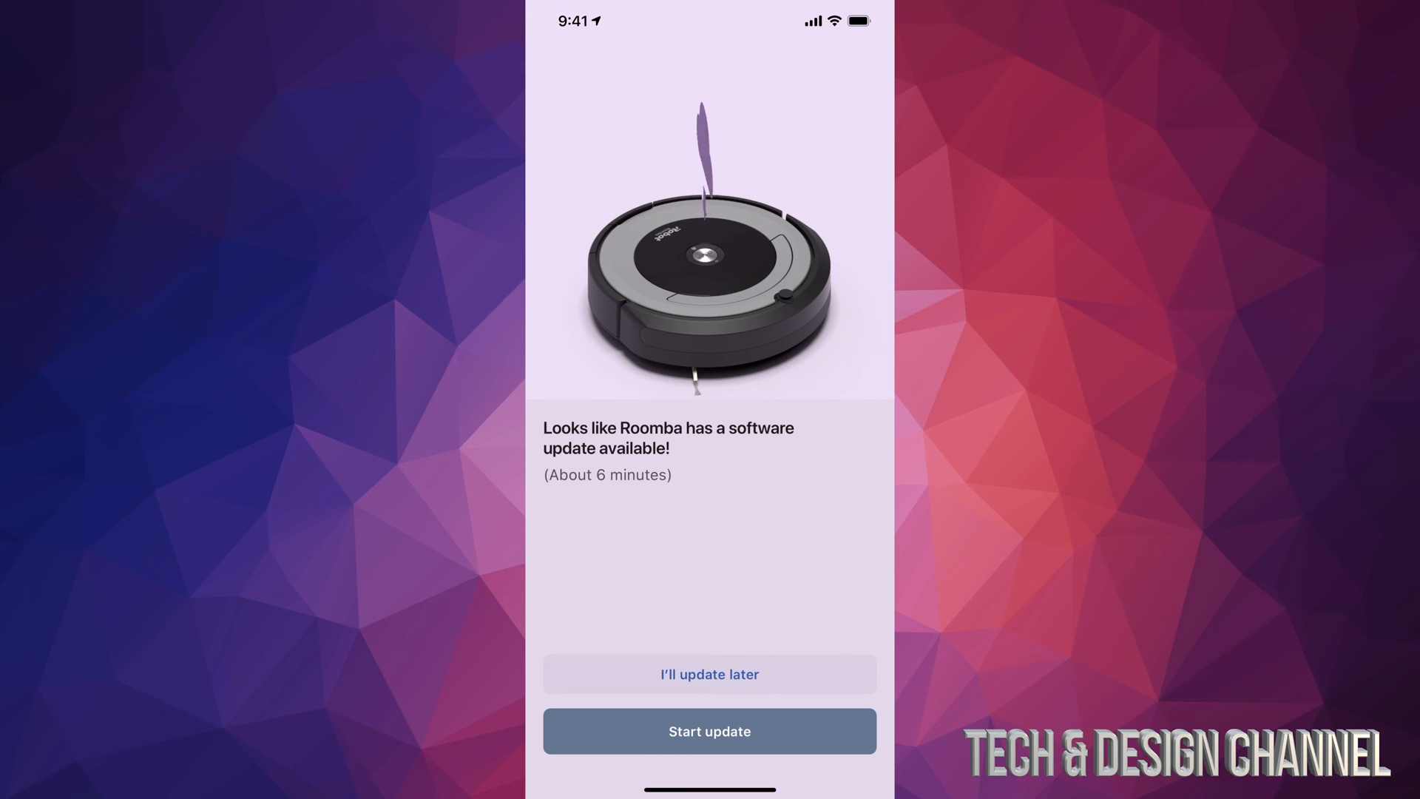
{"action": "left_click", "coordinate": [709, 731]}
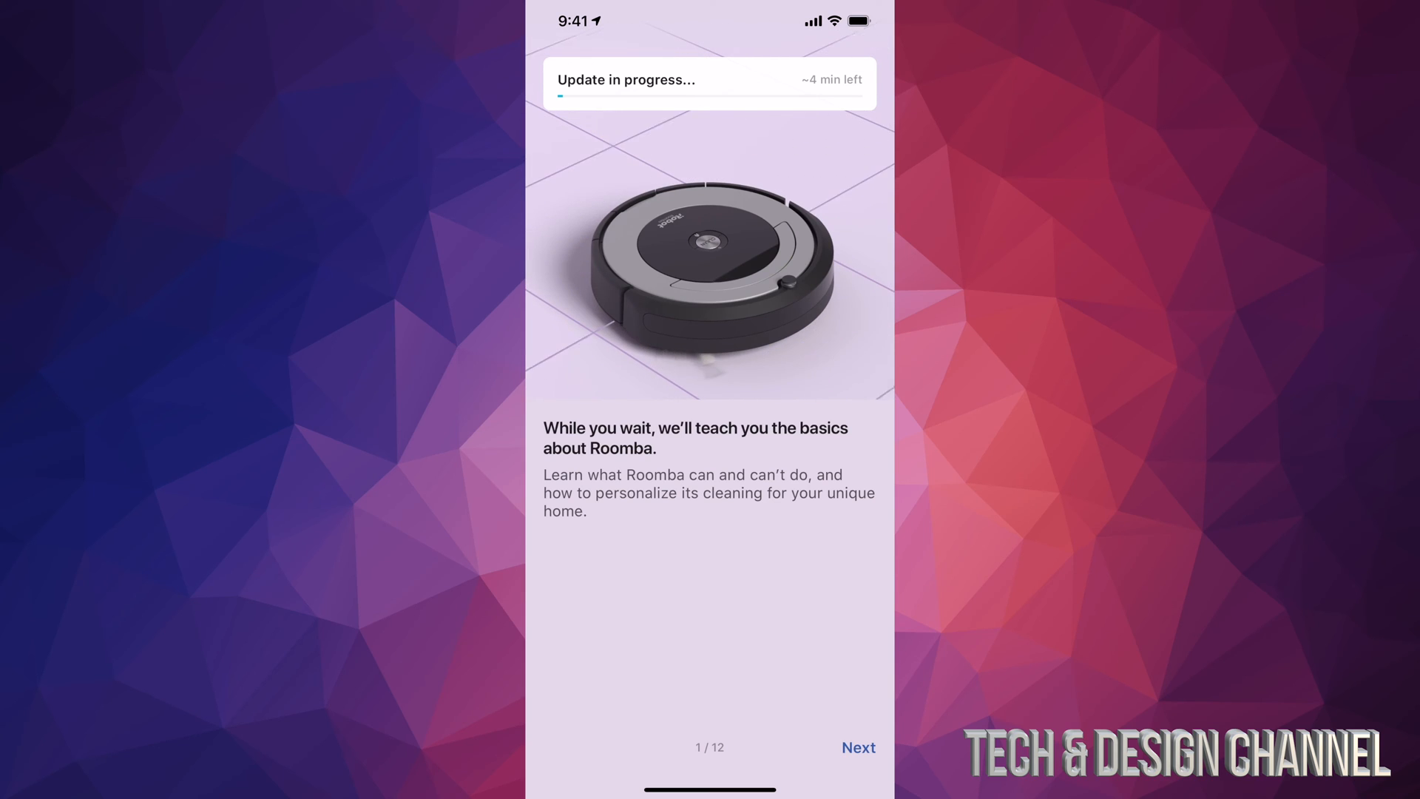
{"action": "left_click", "coordinate": [856, 746]}
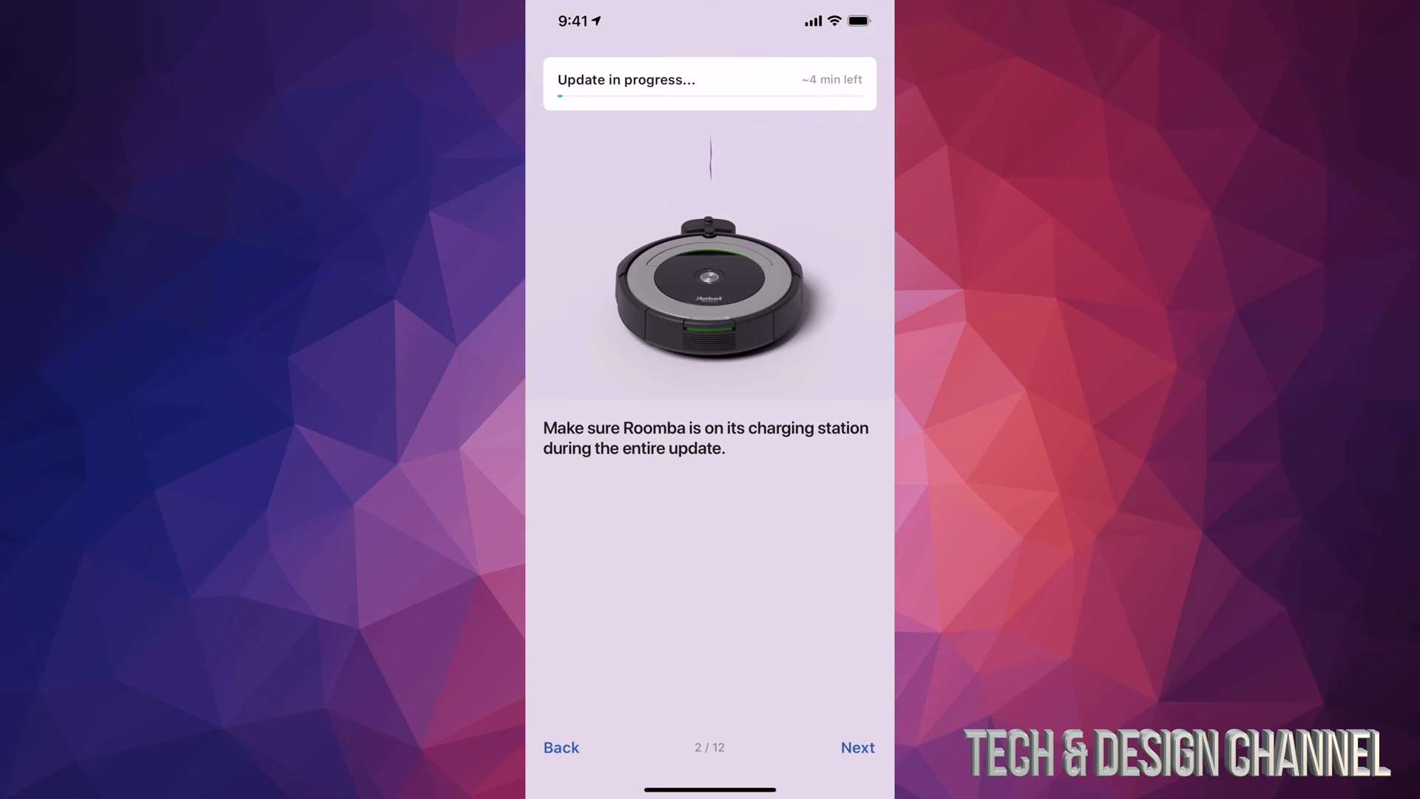
- Page through the Roomba basics tutorial up to page 10 of 12 while the update installs
{"action": "left_click", "coordinate": [856, 746]}
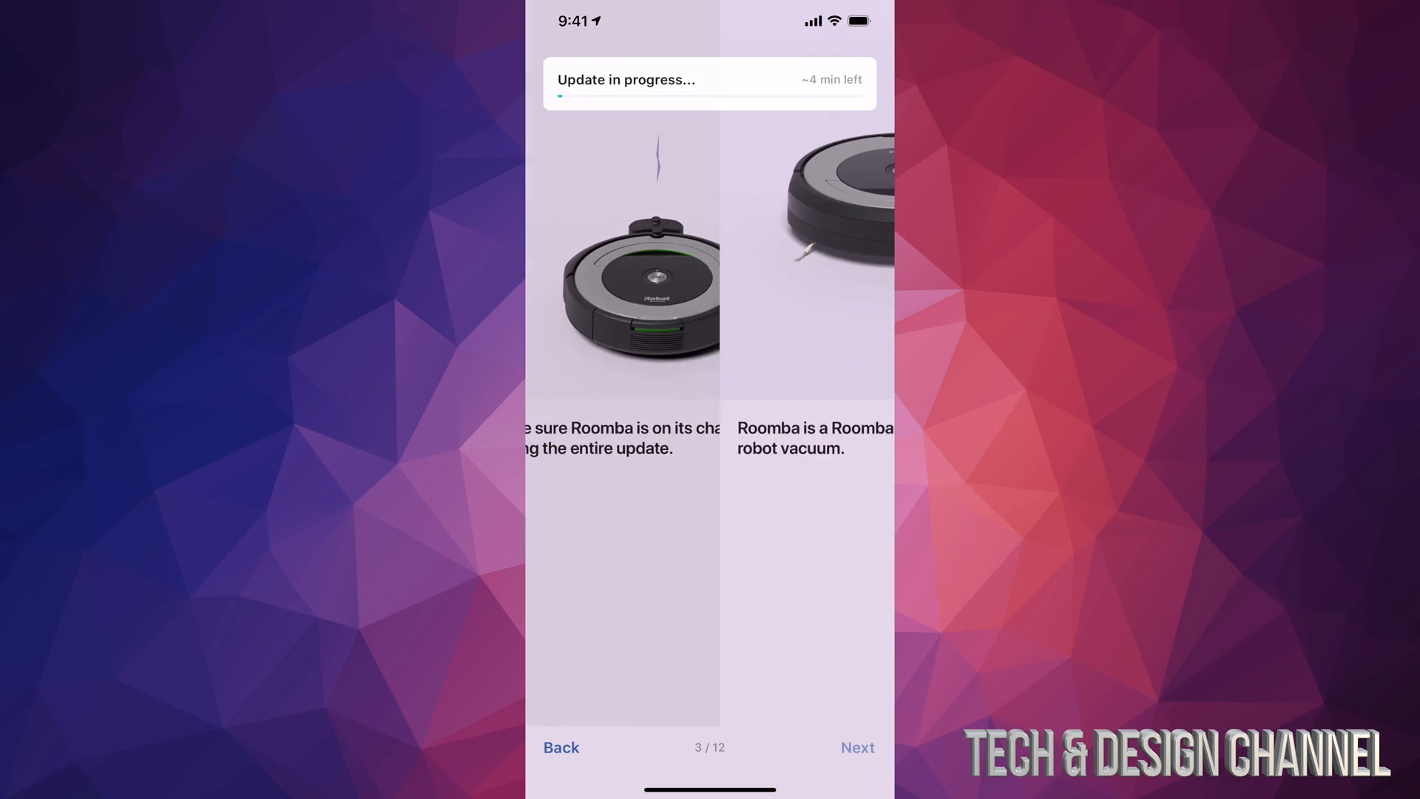
{"action": "left_click", "coordinate": [856, 747]}
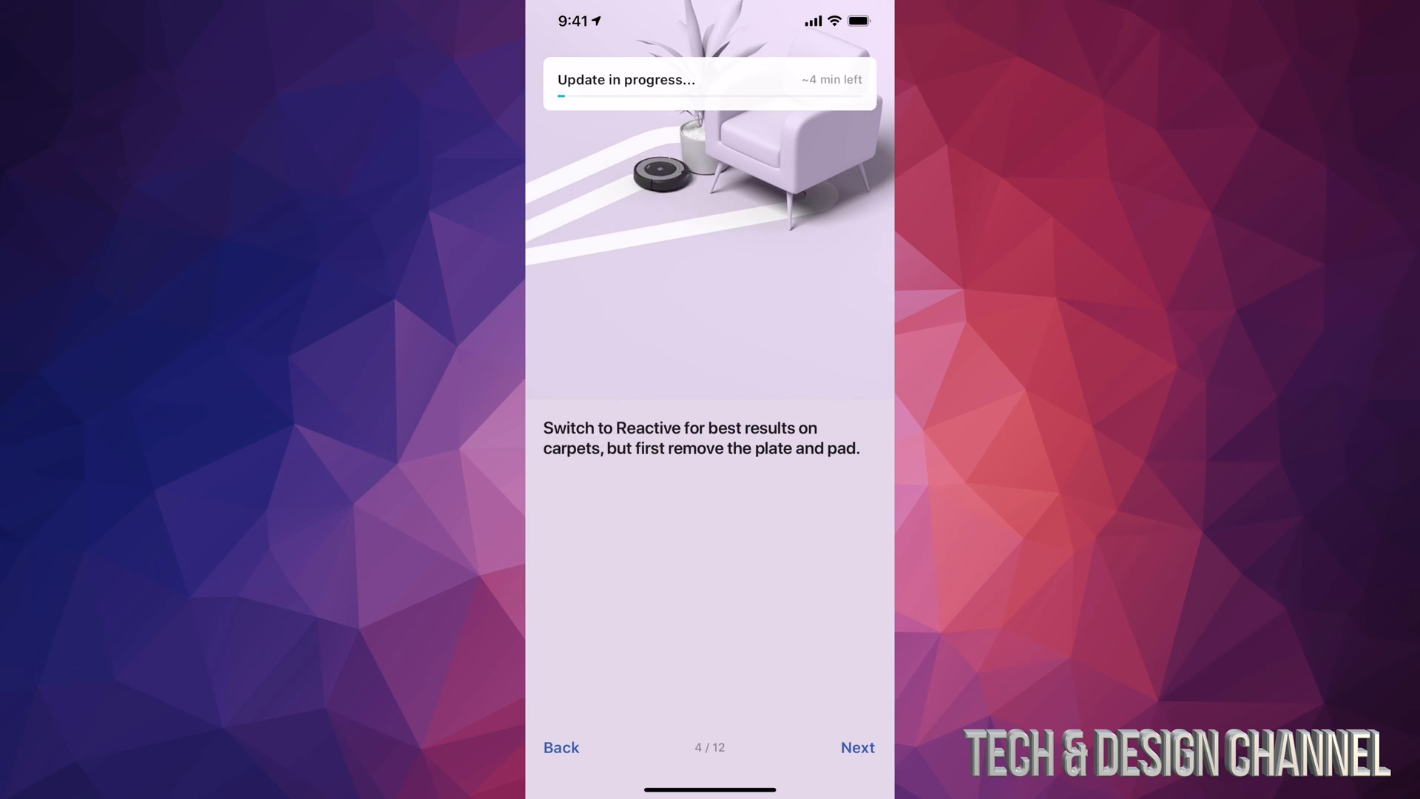
{"action": "left_click", "coordinate": [856, 747]}
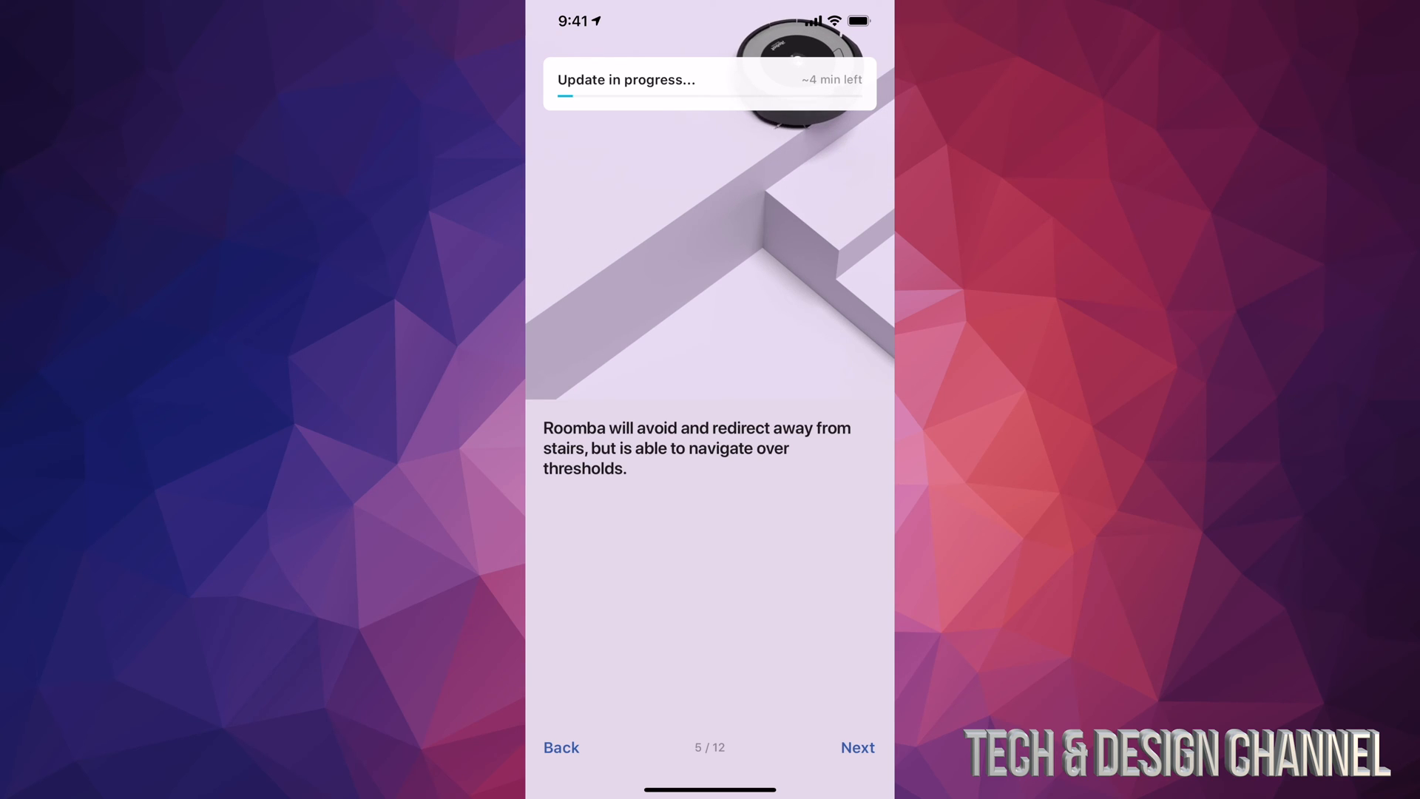
{"action": "left_click", "coordinate": [855, 747]}
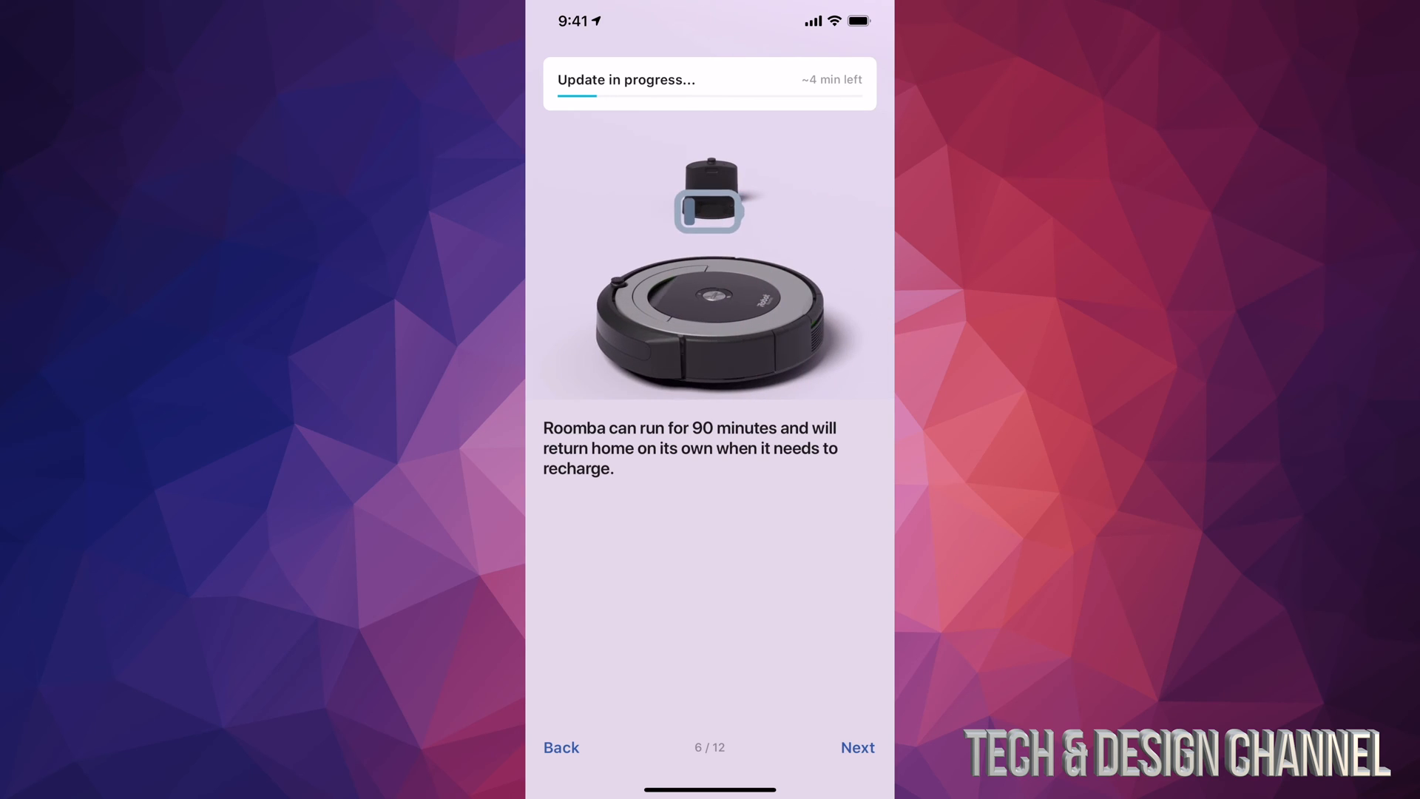
{"action": "left_click", "coordinate": [854, 747]}
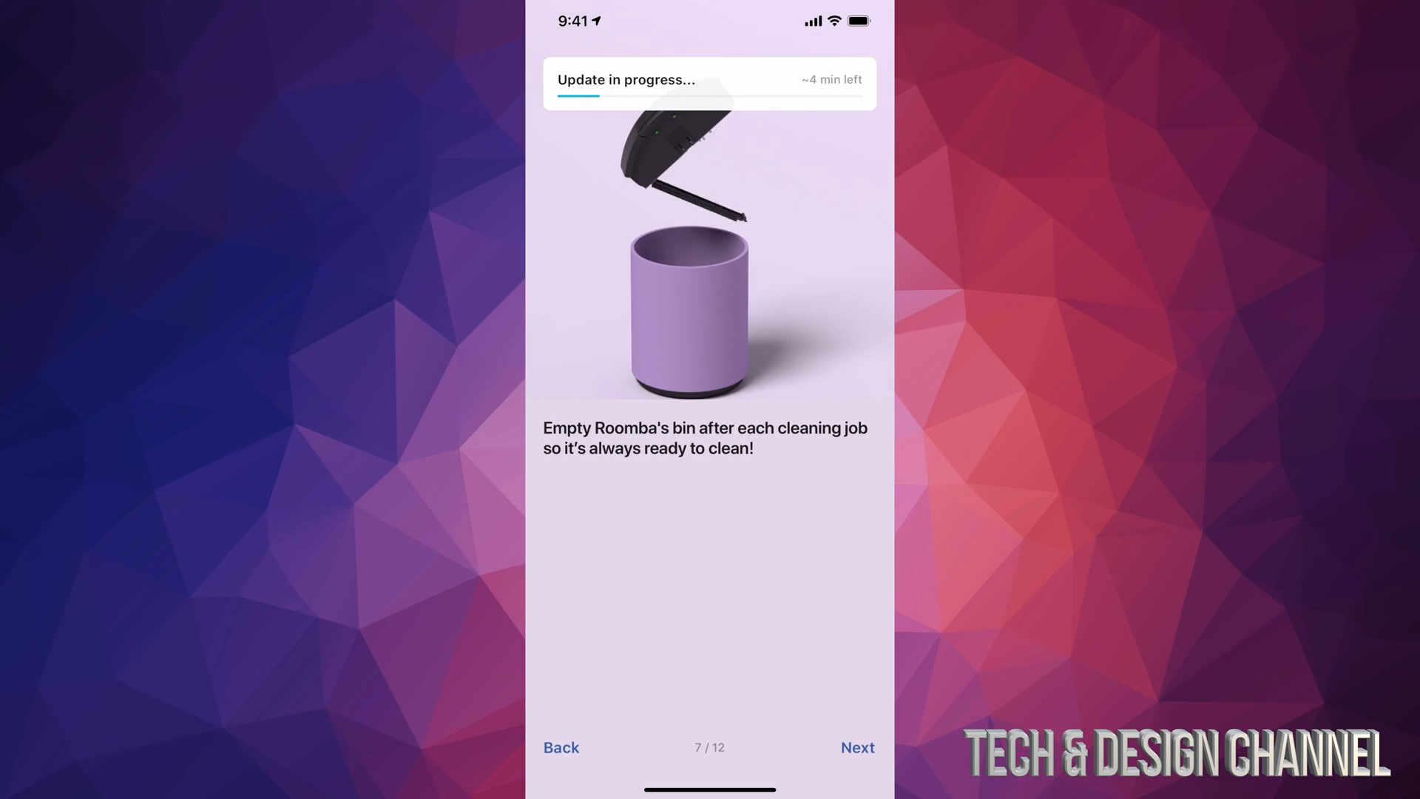
{"action": "left_click", "coordinate": [856, 747]}
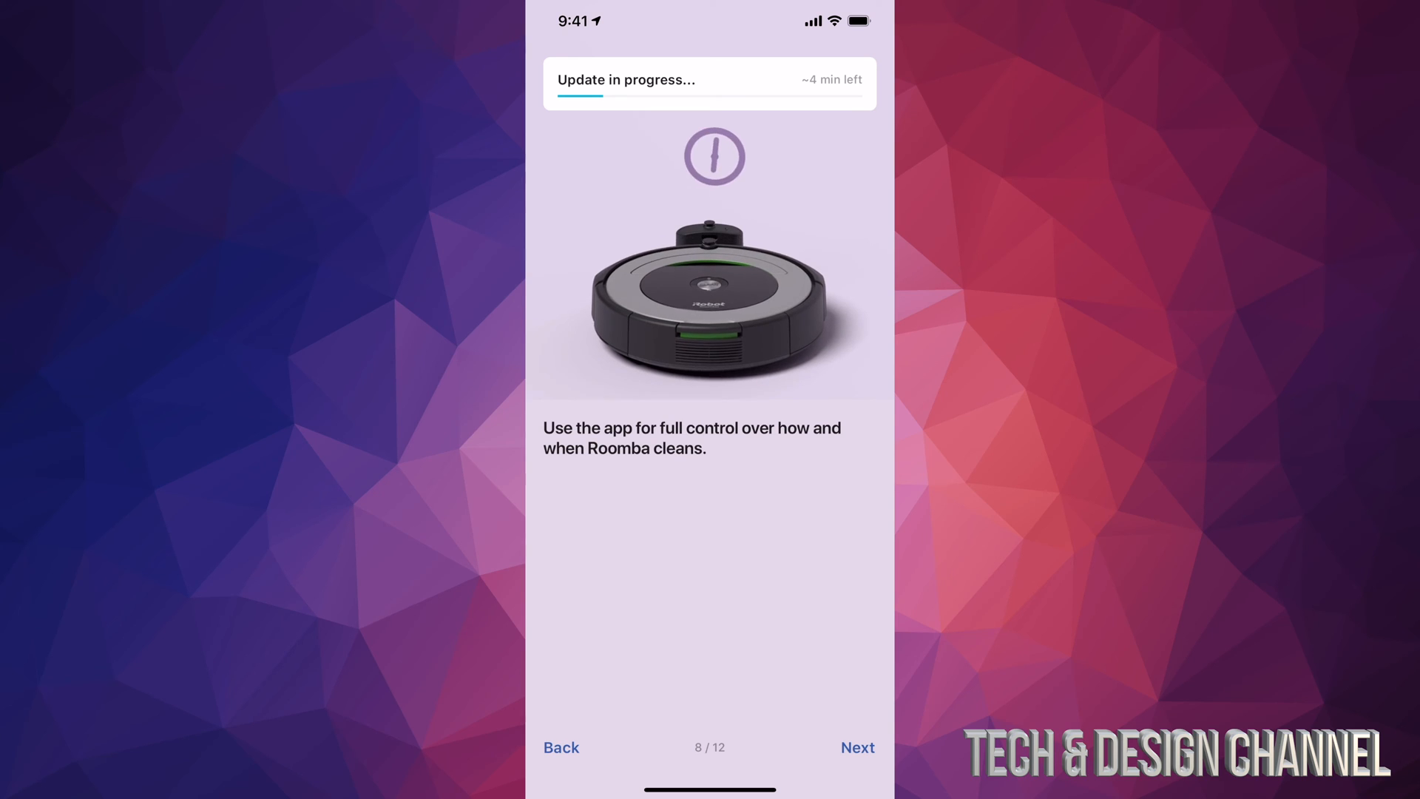
{"action": "left_click", "coordinate": [856, 747]}
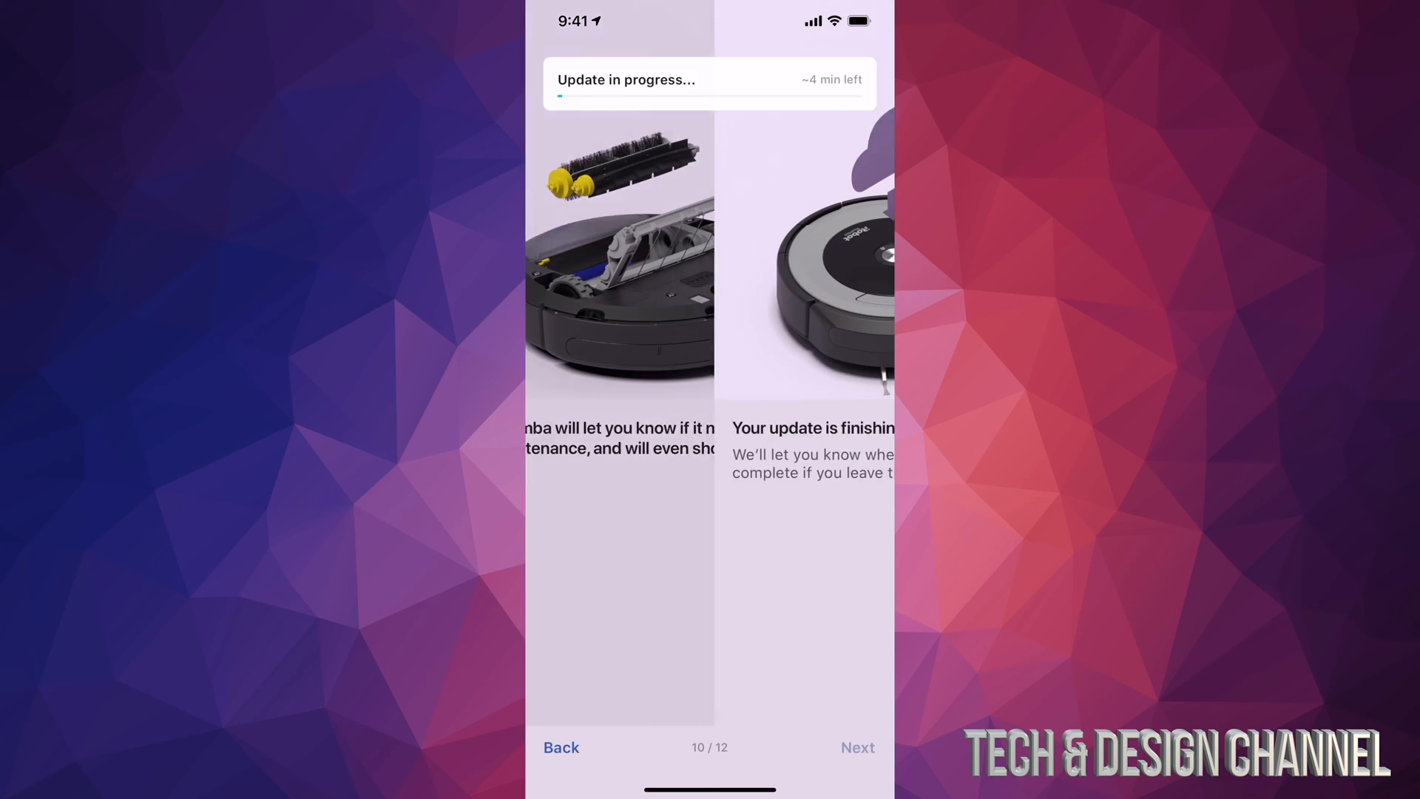
- Go through the update-complete and final tutorial pages, then finish with Done
{"action": "left_click_drag", "start_coordinate": [815, 272], "coordinate": [580, 271]}
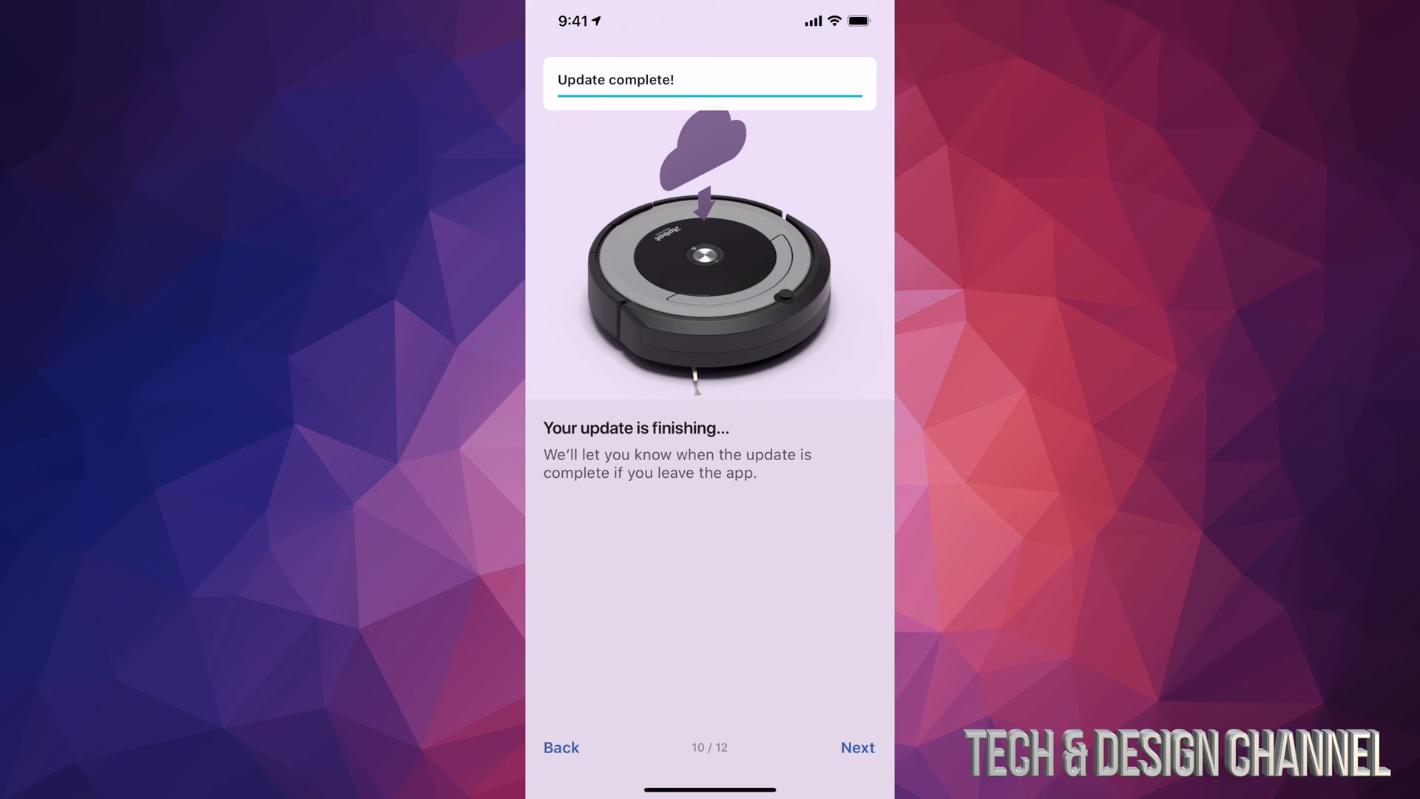
{"action": "left_click", "coordinate": [855, 746]}
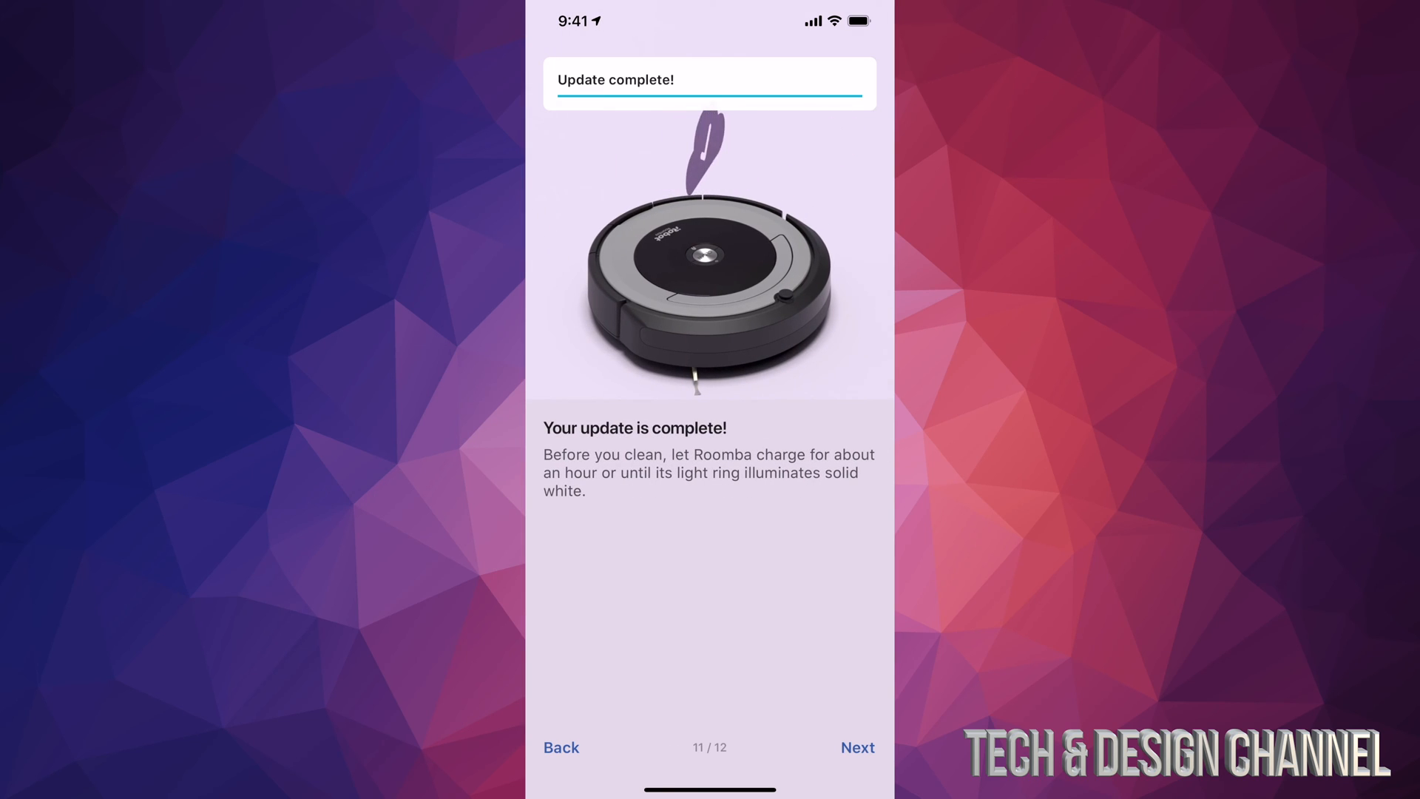
{"action": "left_click", "coordinate": [856, 747]}
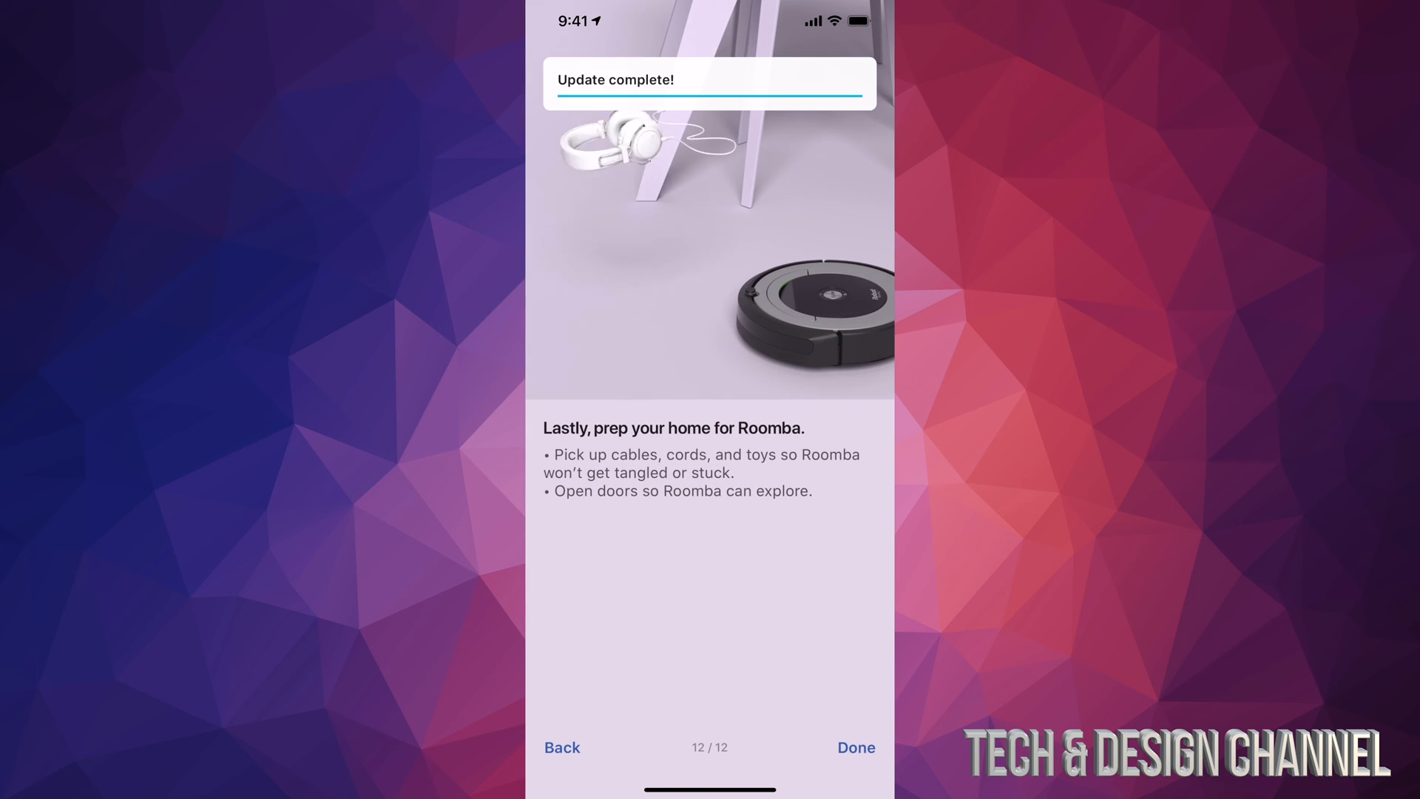
{"action": "left_click", "coordinate": [854, 747]}
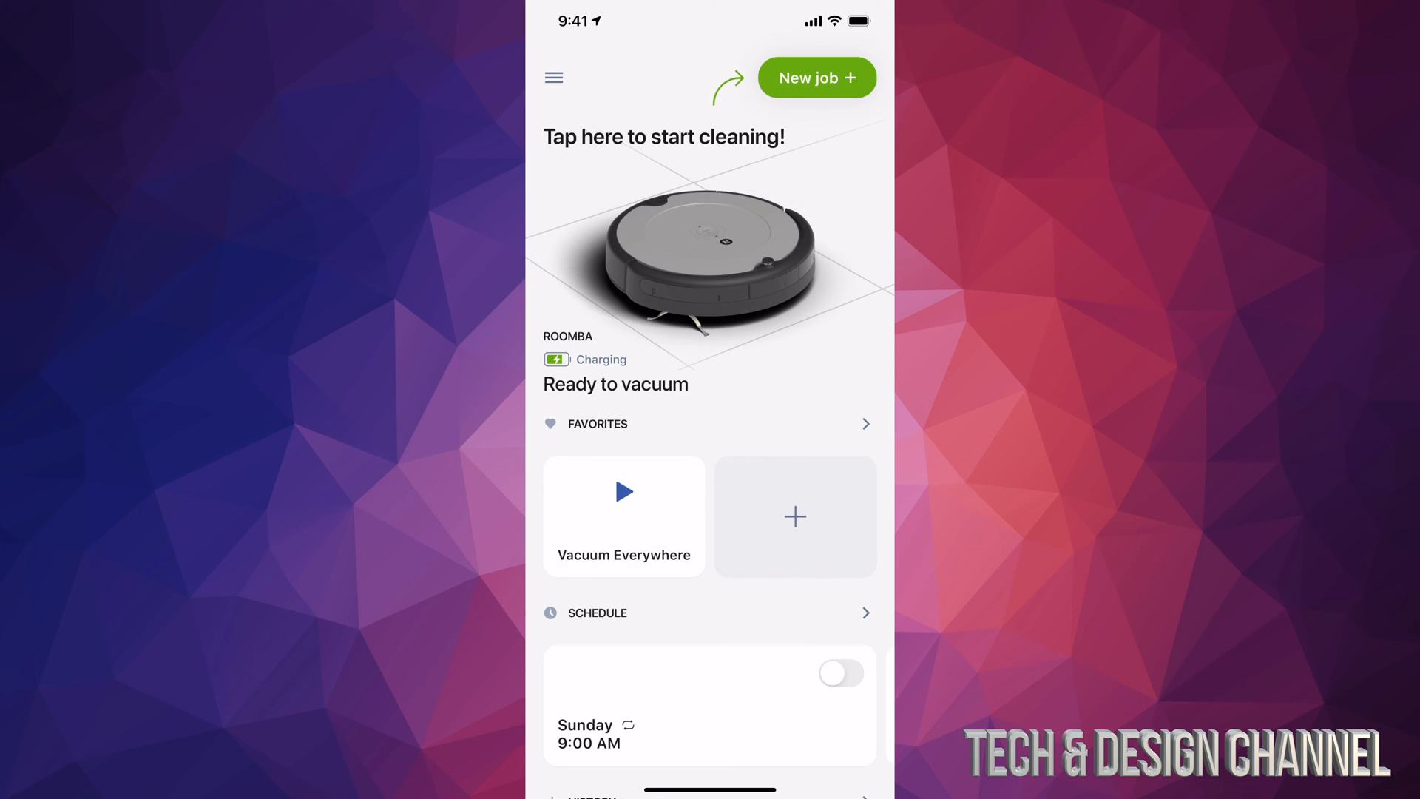
{"action": "left_click", "coordinate": [710, 262]}
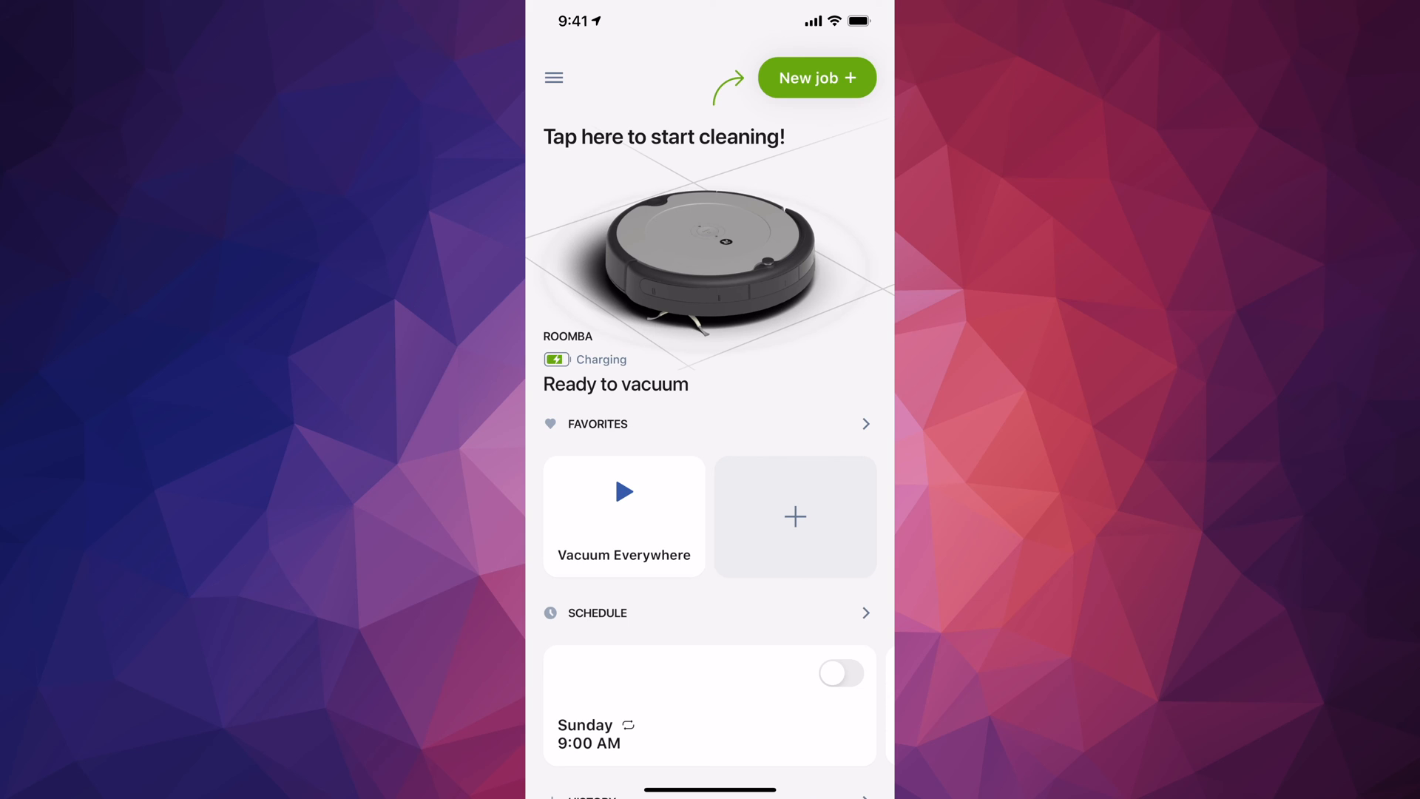
{"action": "scroll", "scroll_direction": "down", "scroll_amount": 3}
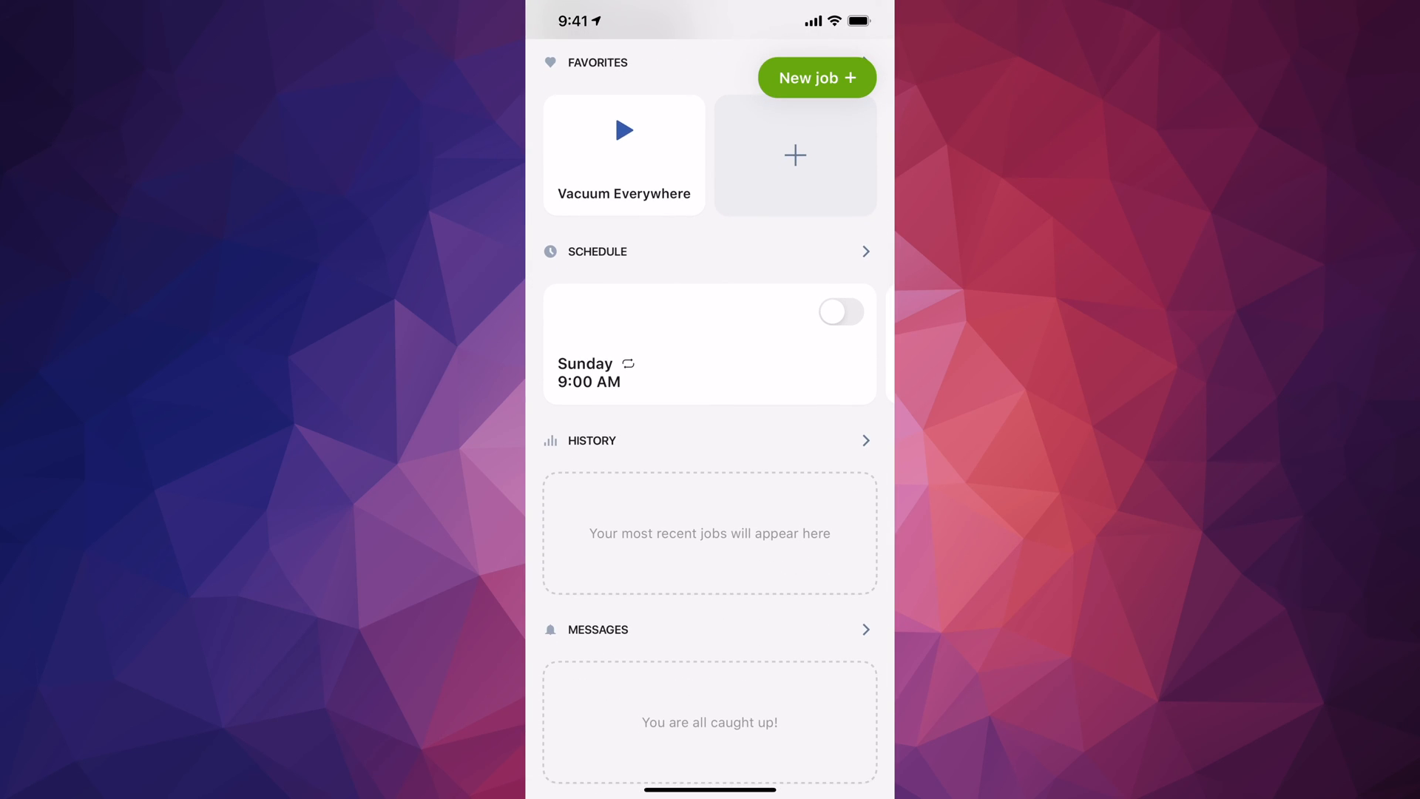
{"action": "scroll", "scroll_direction": "down", "scroll_amount": 3}
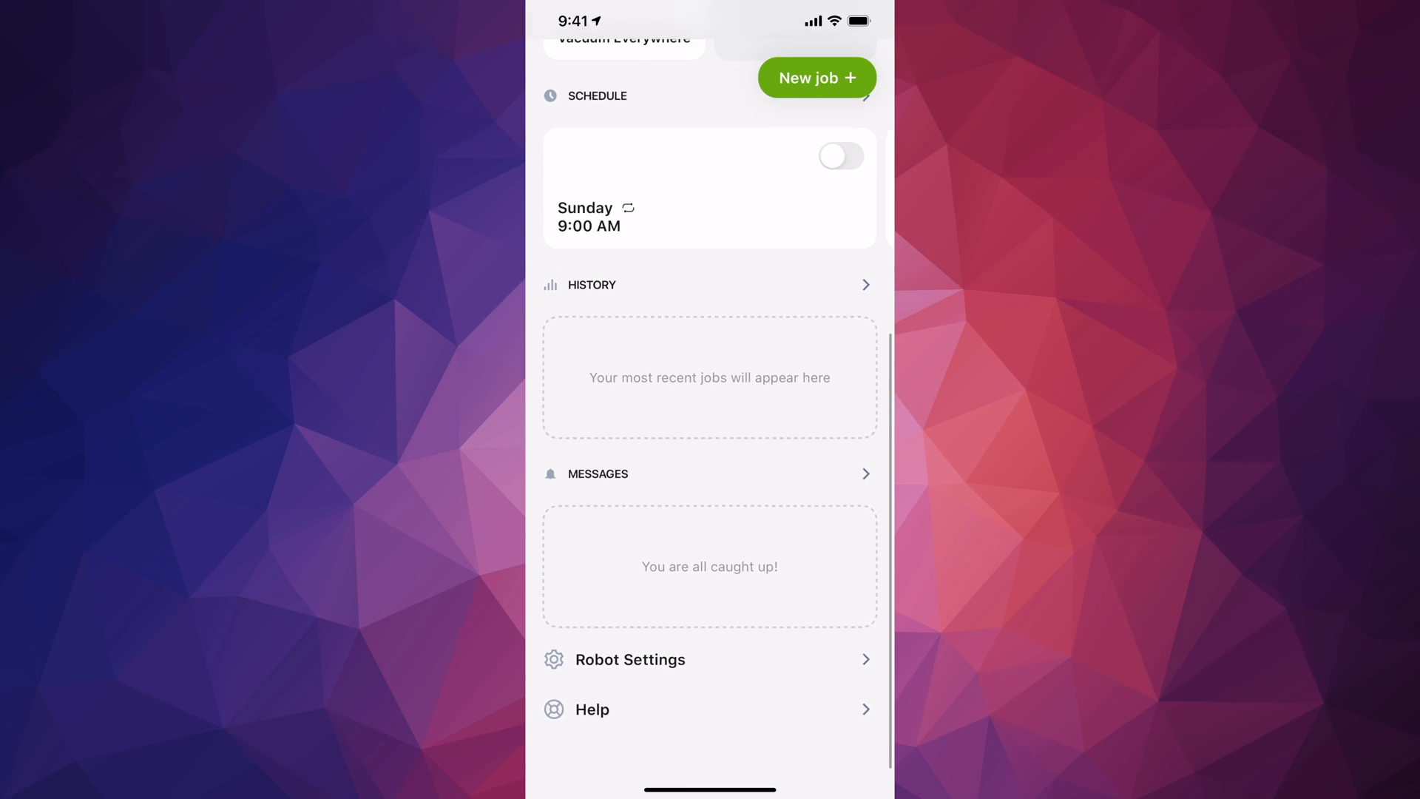
{"action": "scroll", "scroll_direction": "up", "scroll_amount": 3}
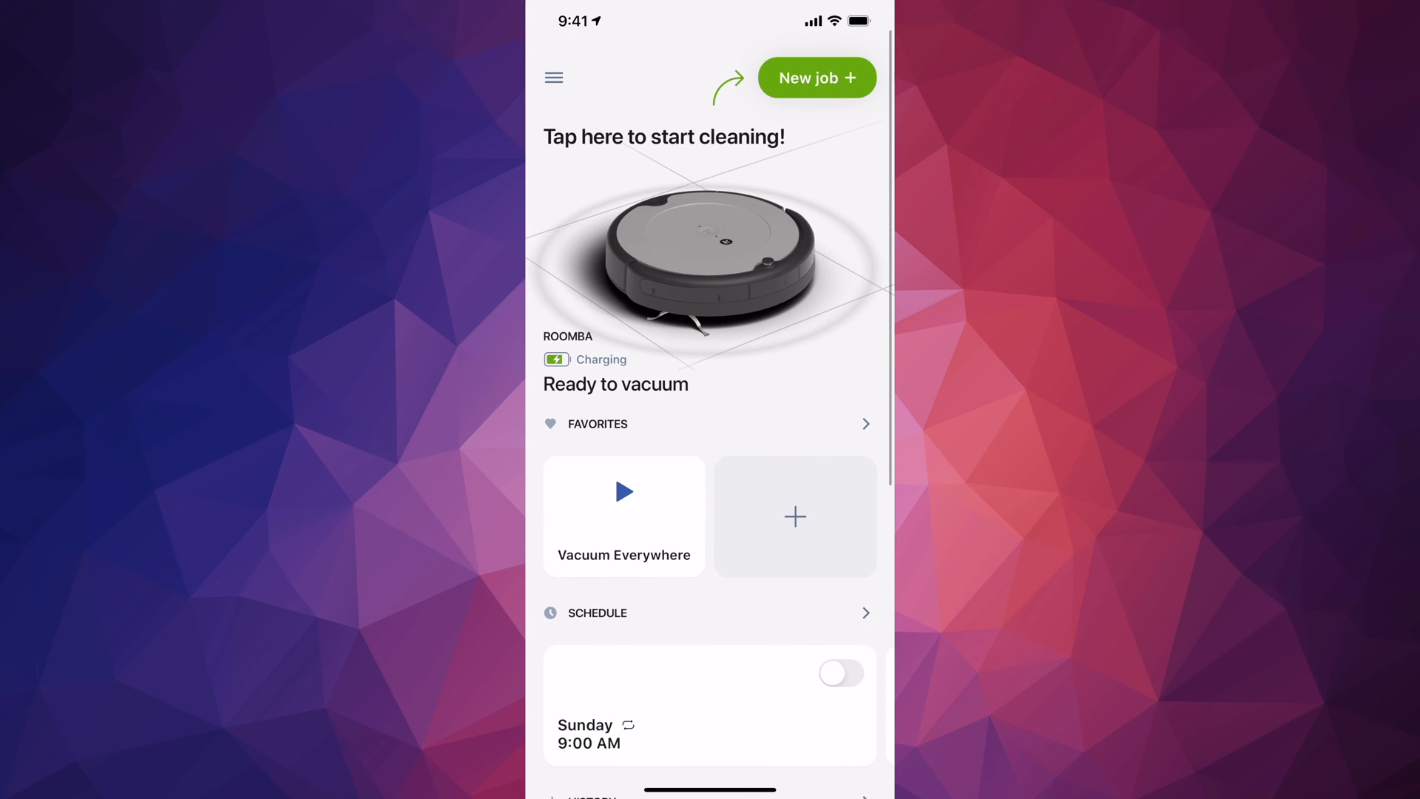